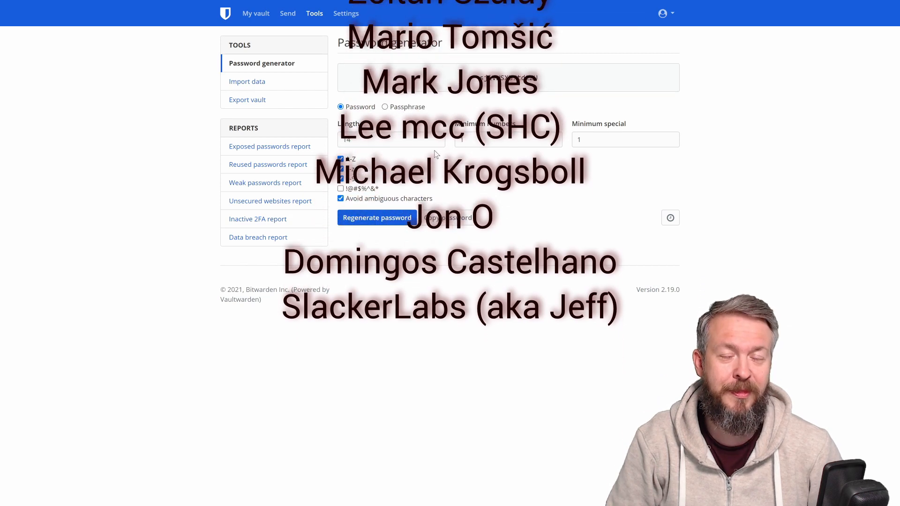
# Search the Docker Registry for 'vaultwarden'
pyautogui.click(377, 217)
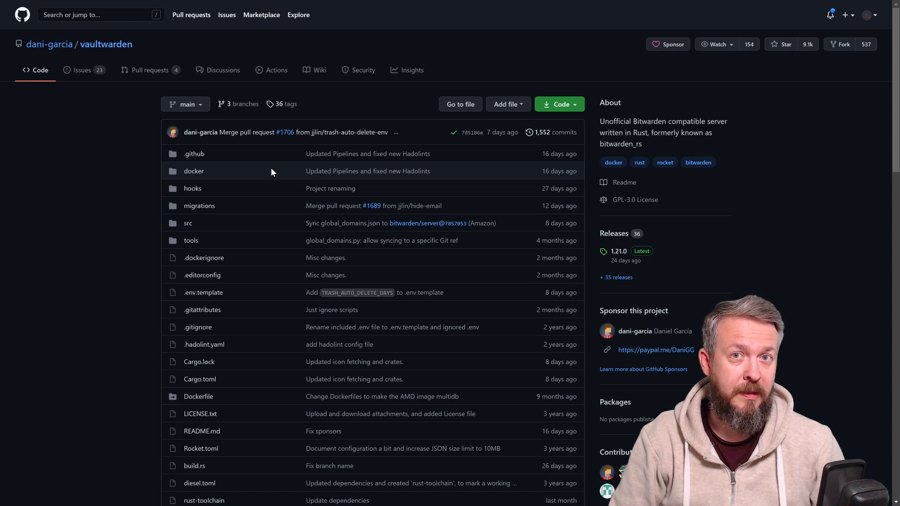
pyautogui.moveTo(502, 55)
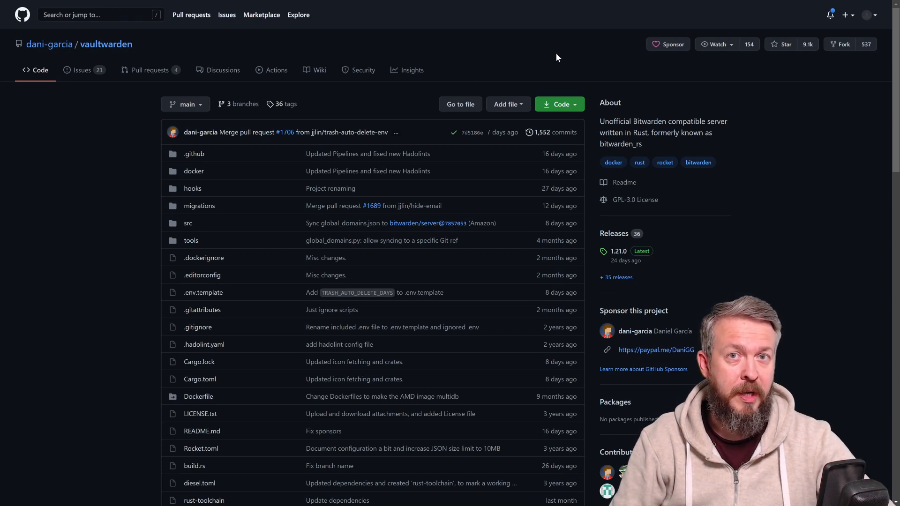
pyautogui.moveTo(543, 61)
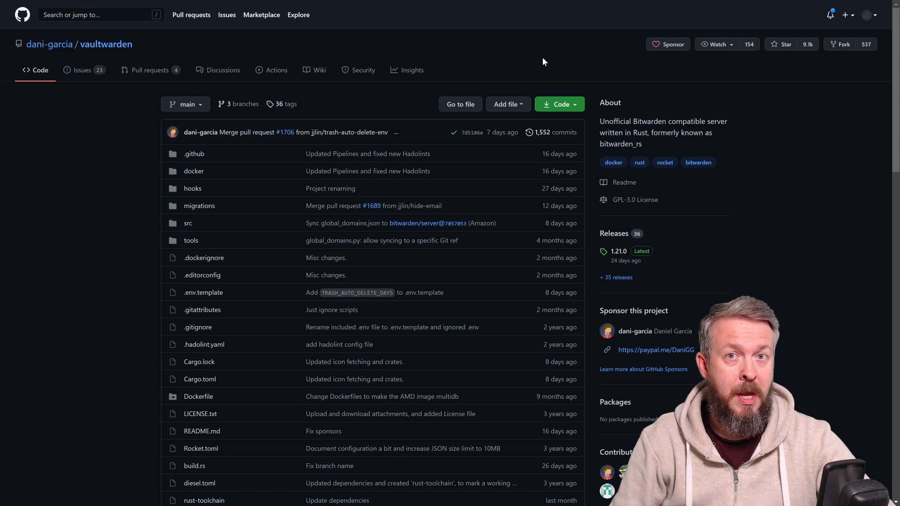
pyautogui.moveTo(538, 66)
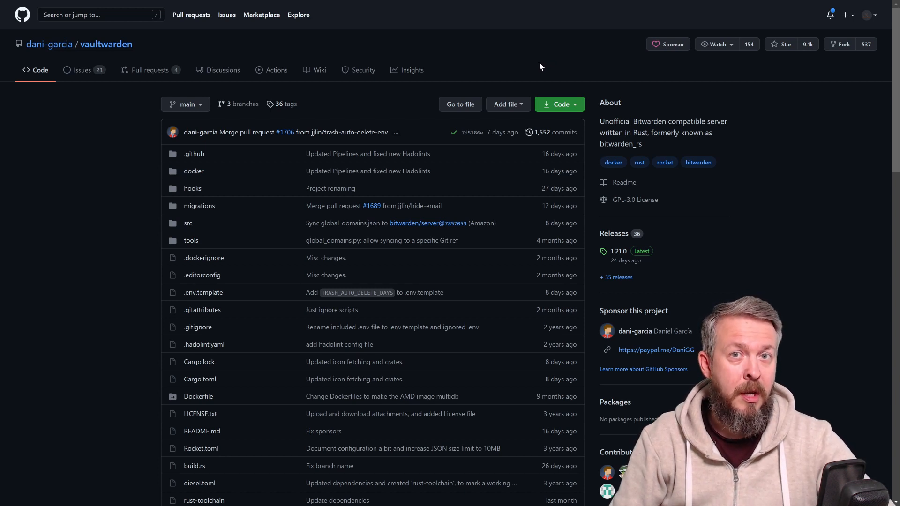
pyautogui.moveTo(532, 69)
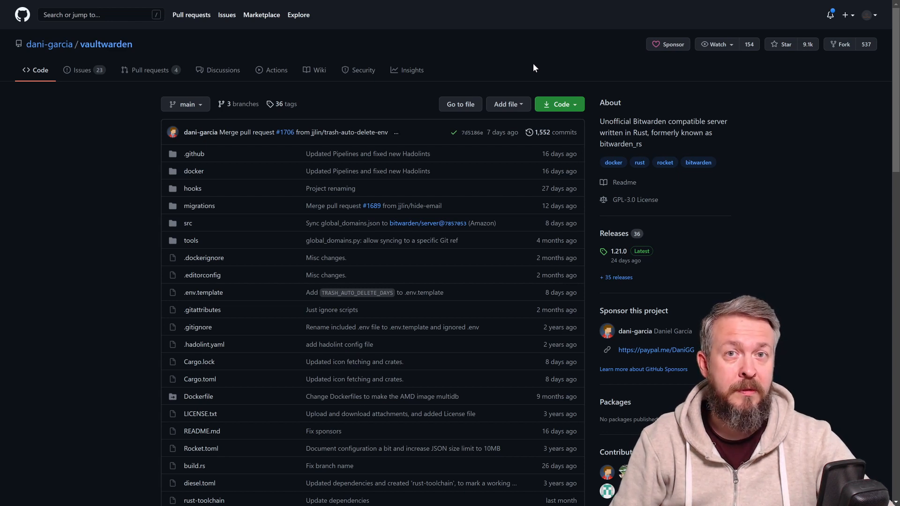
pyautogui.moveTo(528, 70)
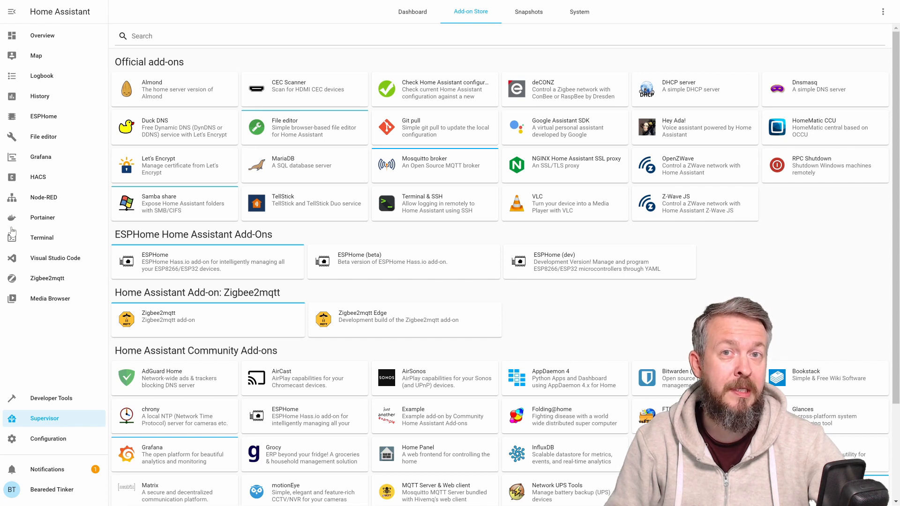
pyautogui.moveTo(49, 205)
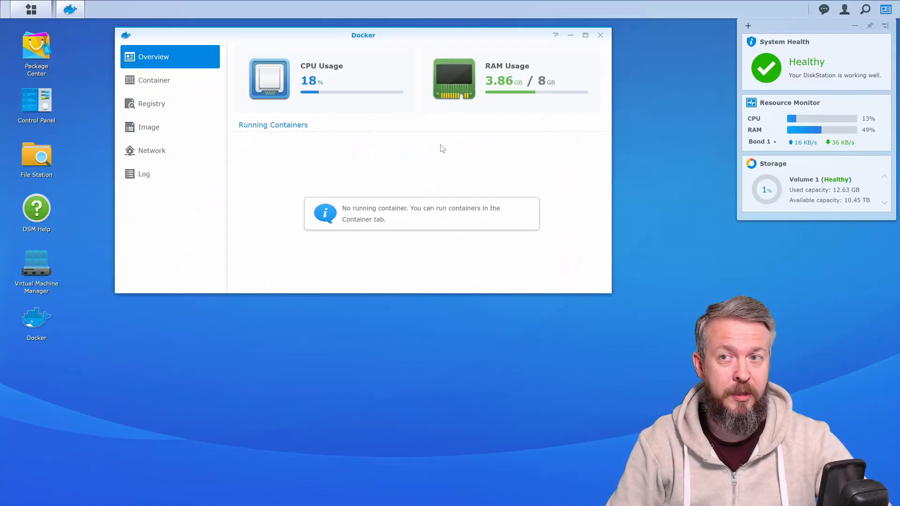
pyautogui.click(152, 103)
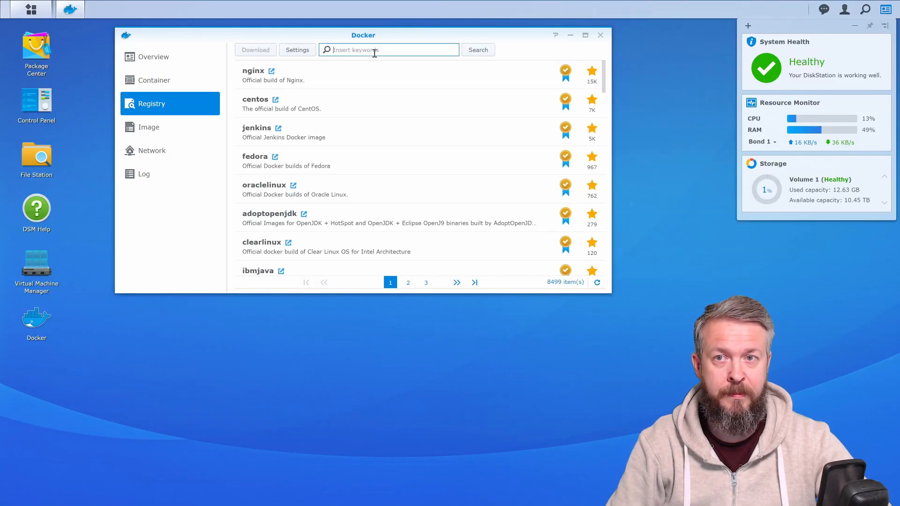
pyautogui.write('v')
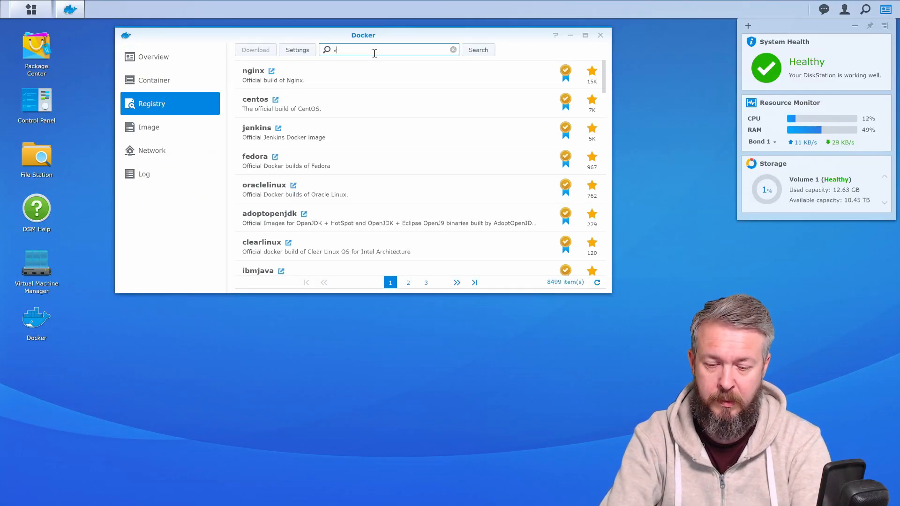
pyautogui.write('aultwarden')
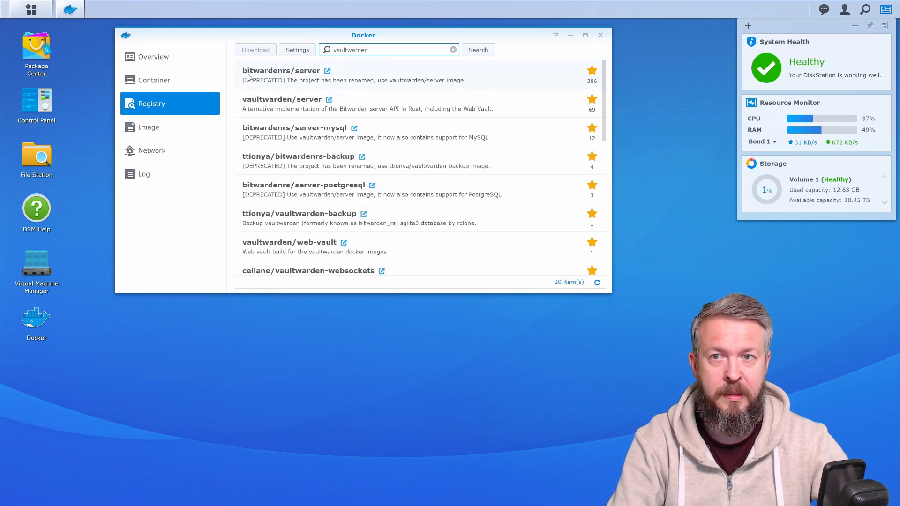
pyautogui.moveTo(280, 70)
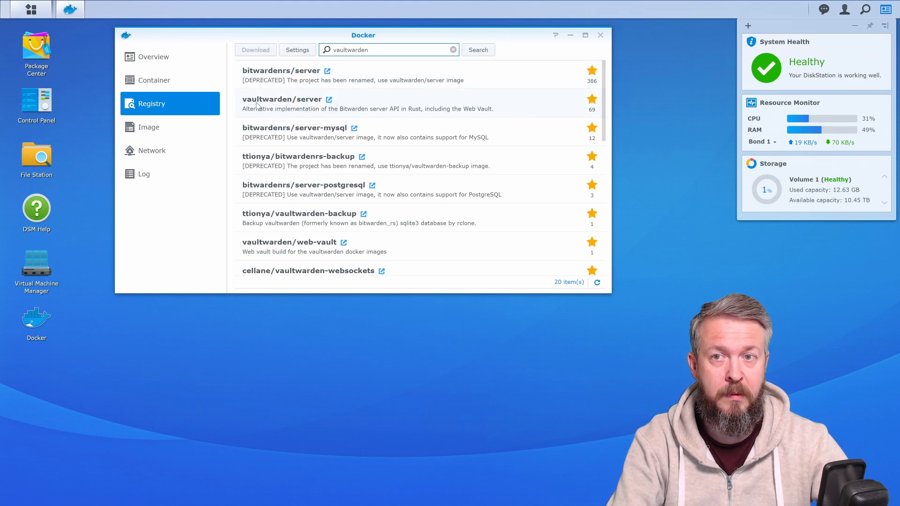
pyautogui.moveTo(293, 103)
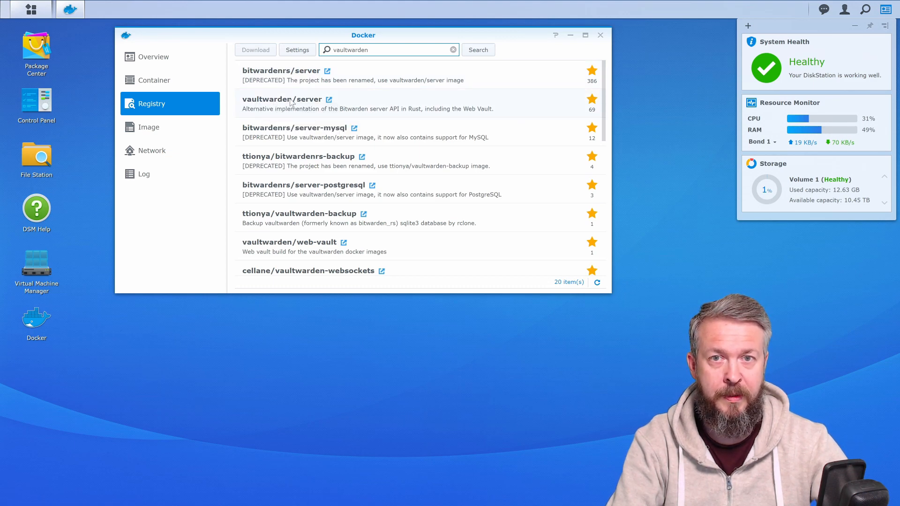
# Download vaultwarden/server with the latest tag and view it among the local images
pyautogui.doubleClick(282, 98)
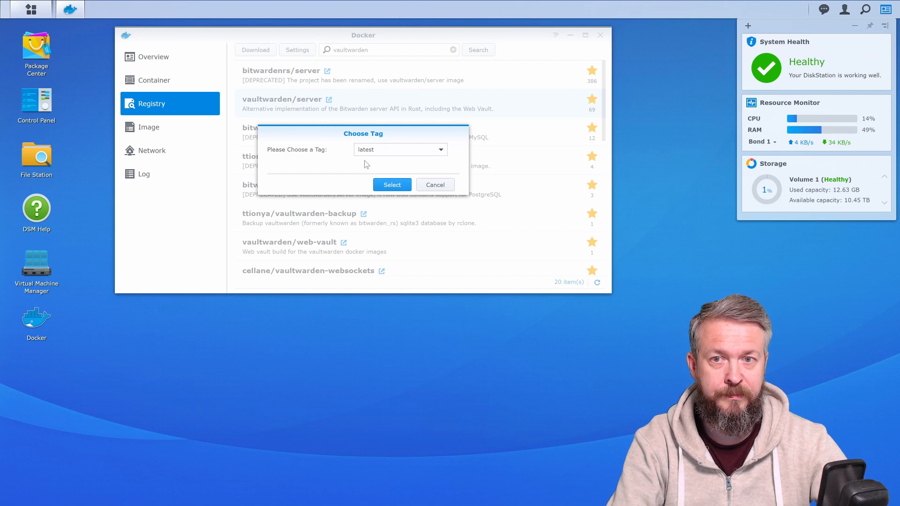
pyautogui.click(391, 184)
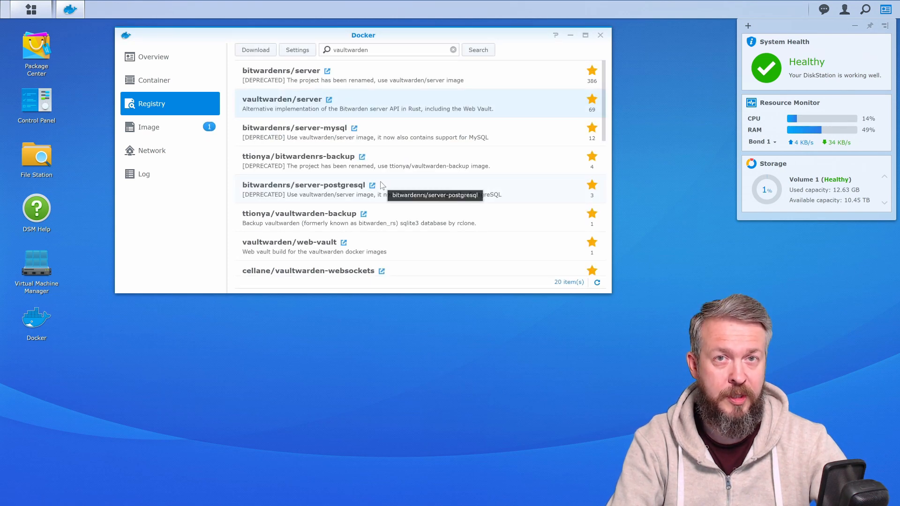
pyautogui.click(149, 126)
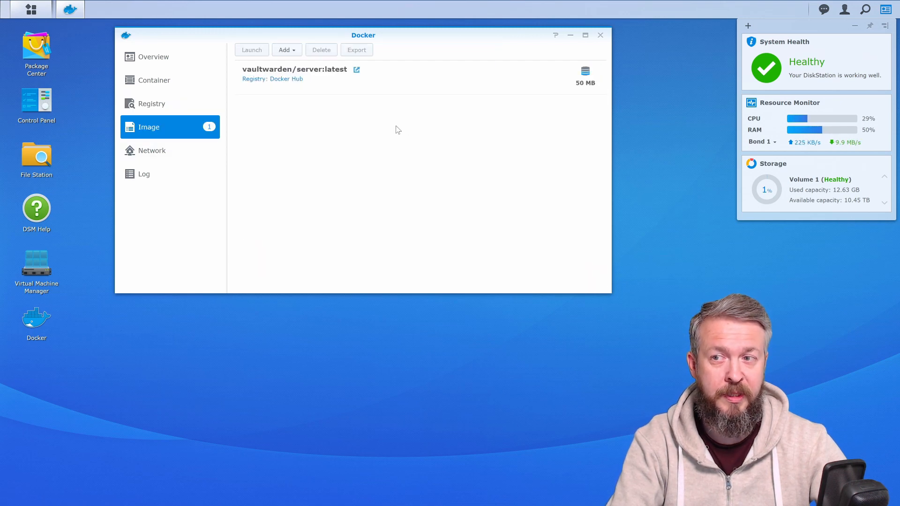
# In File Station, create a 'vaultwarden' folder inside the docker shared folder, then close File Station
pyautogui.click(35, 155)
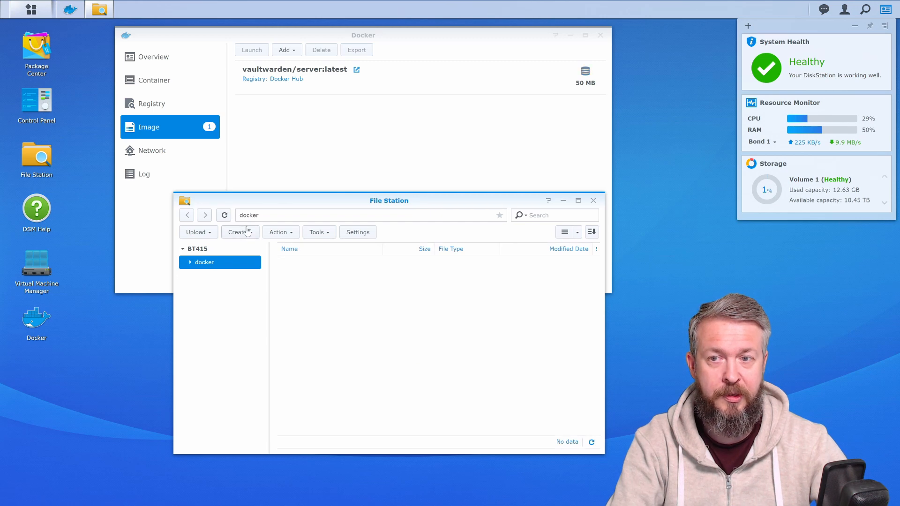
pyautogui.click(239, 232)
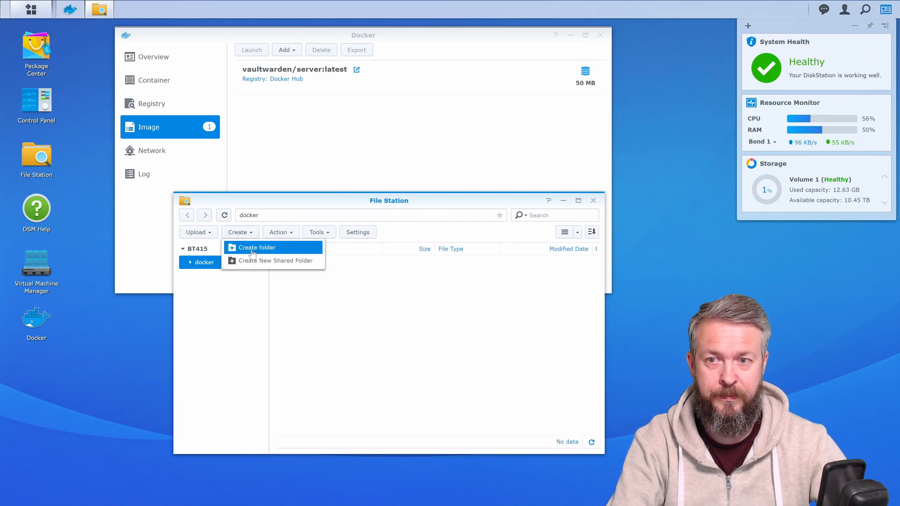
pyautogui.click(255, 247)
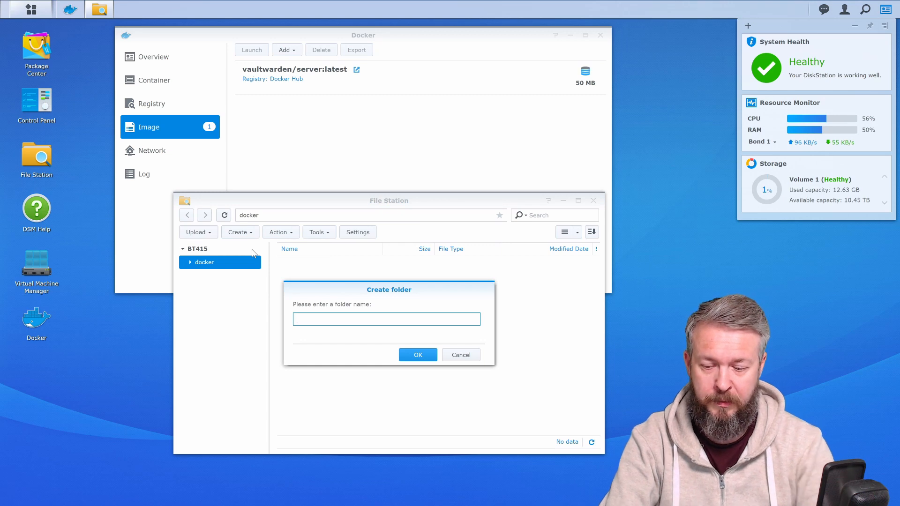
pyautogui.write('vaultward')
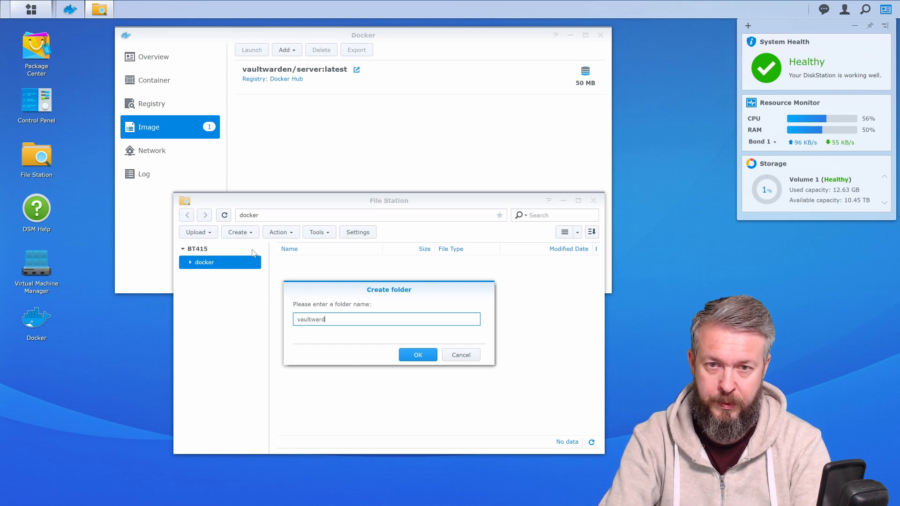
pyautogui.click(418, 354)
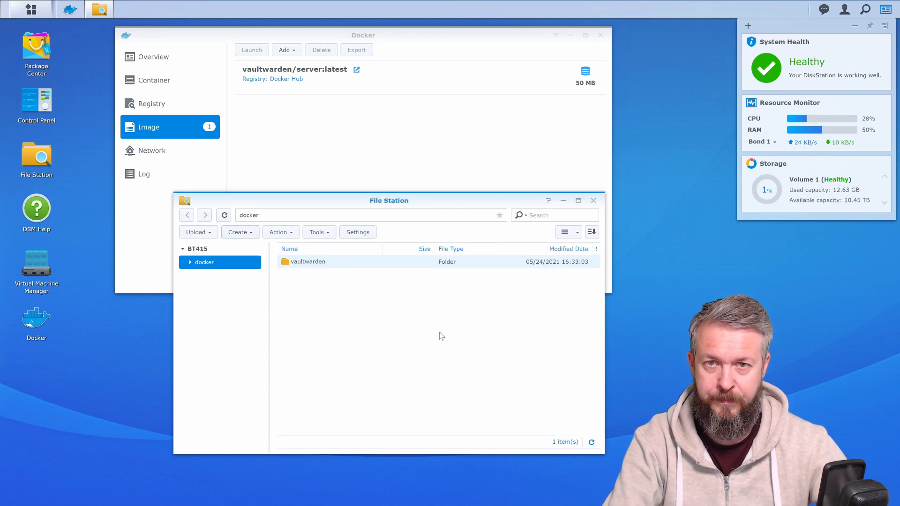
pyautogui.click(593, 200)
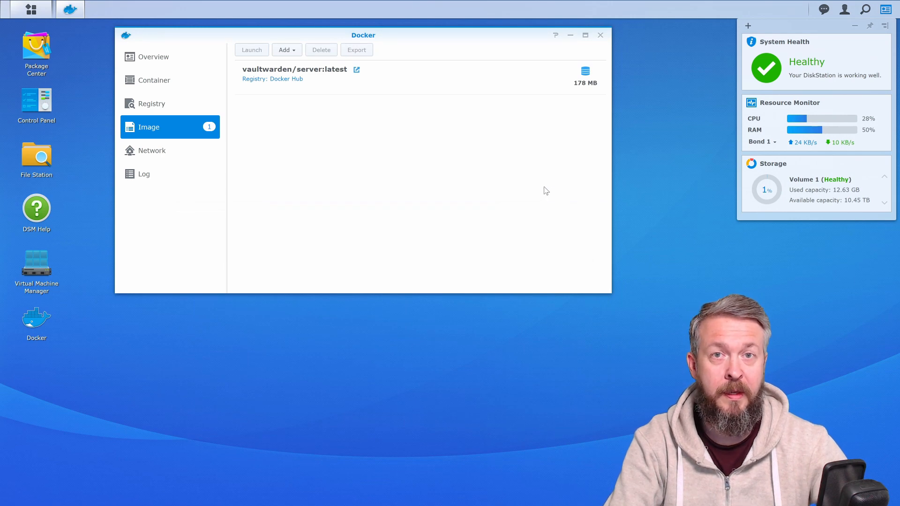
pyautogui.moveTo(348, 110)
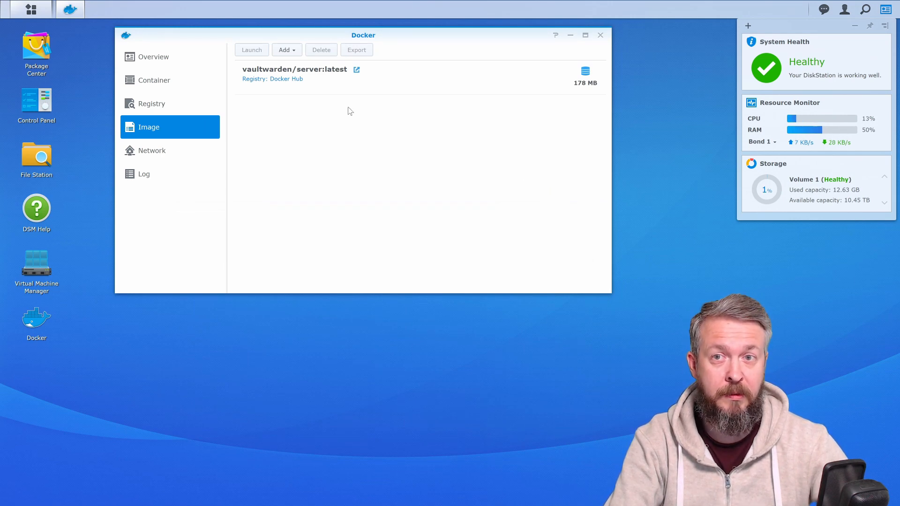
# Launch a container from the image, name it 'vaultwarden', and go into its Advanced Settings
pyautogui.click(252, 50)
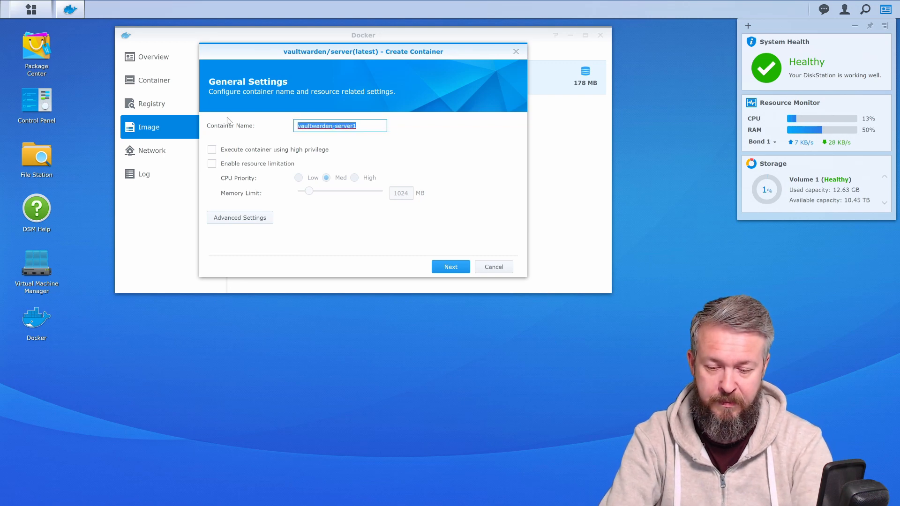
pyautogui.write('vaultward')
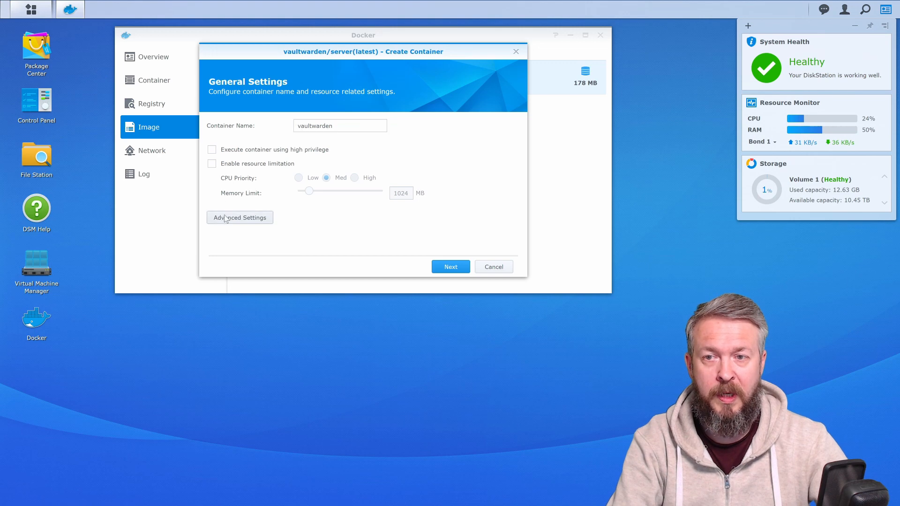
pyautogui.click(239, 217)
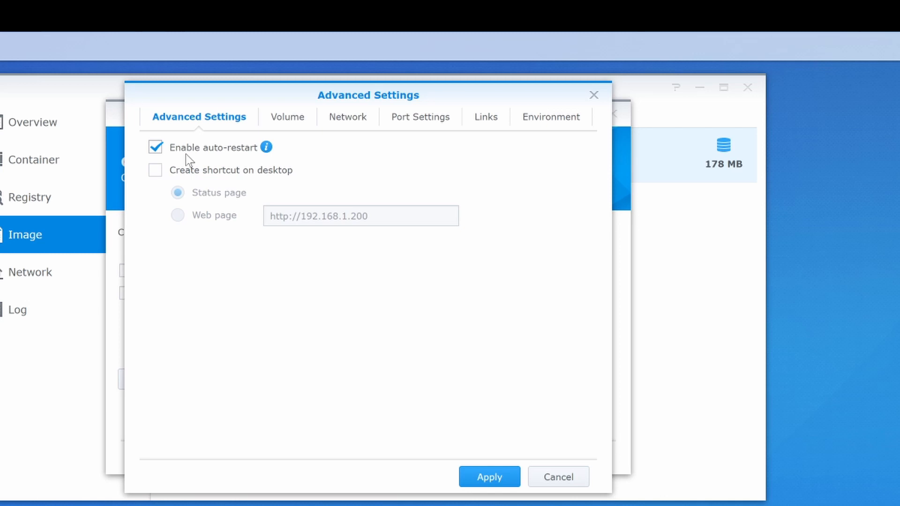
# Add the docker/vaultwarden folder as a volume mounted at /data
pyautogui.click(279, 117)
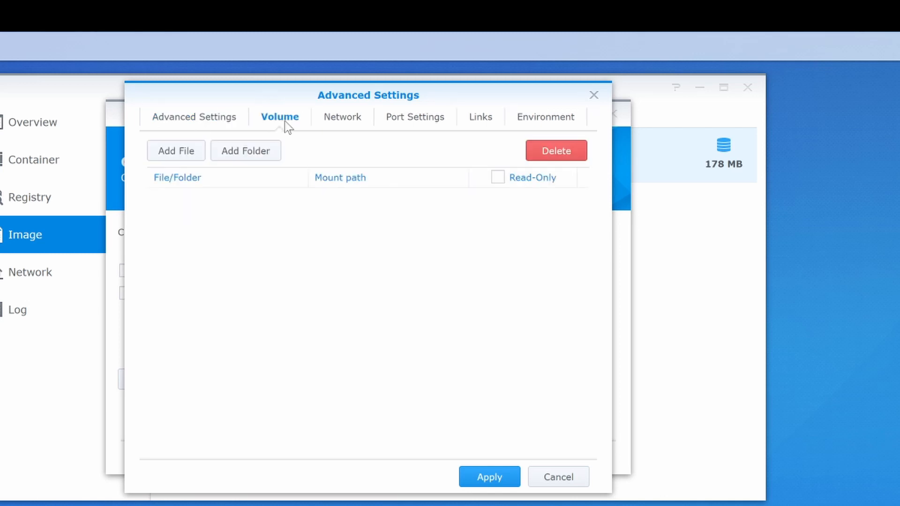
pyautogui.click(245, 150)
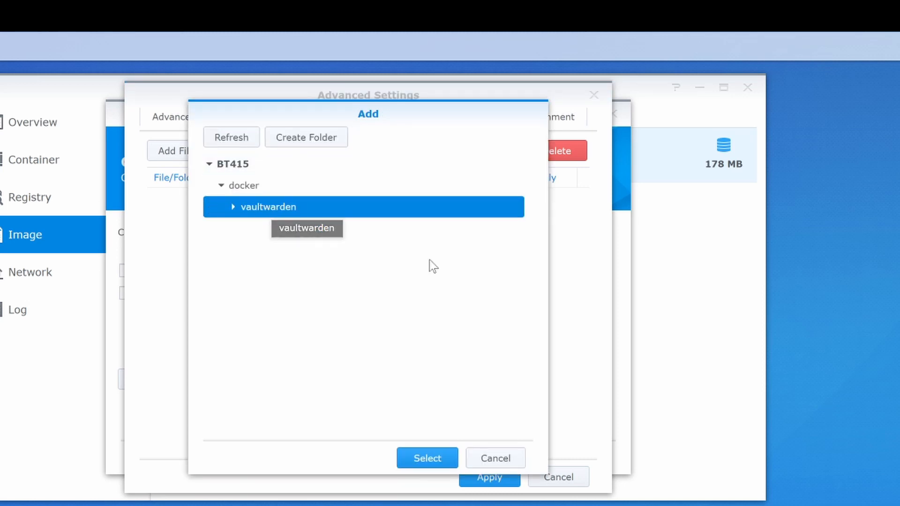
pyautogui.click(427, 459)
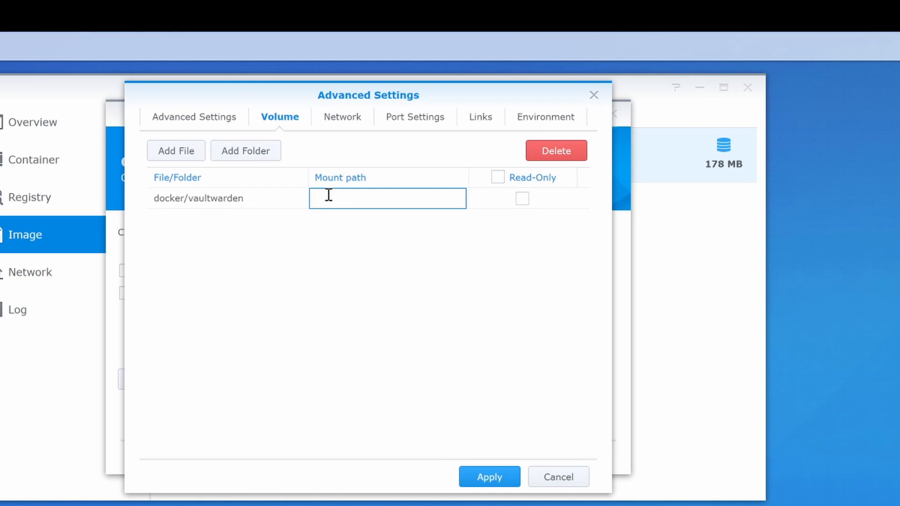
pyautogui.write('/data')
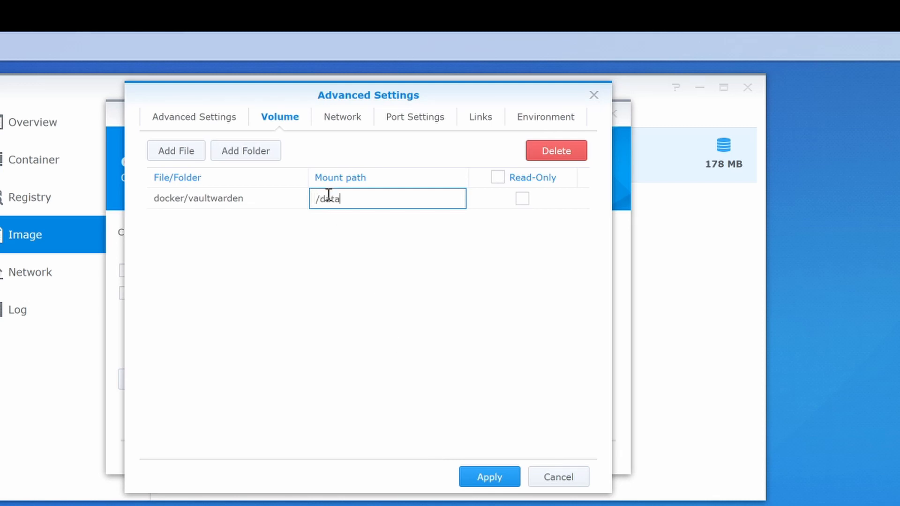
pyautogui.click(339, 117)
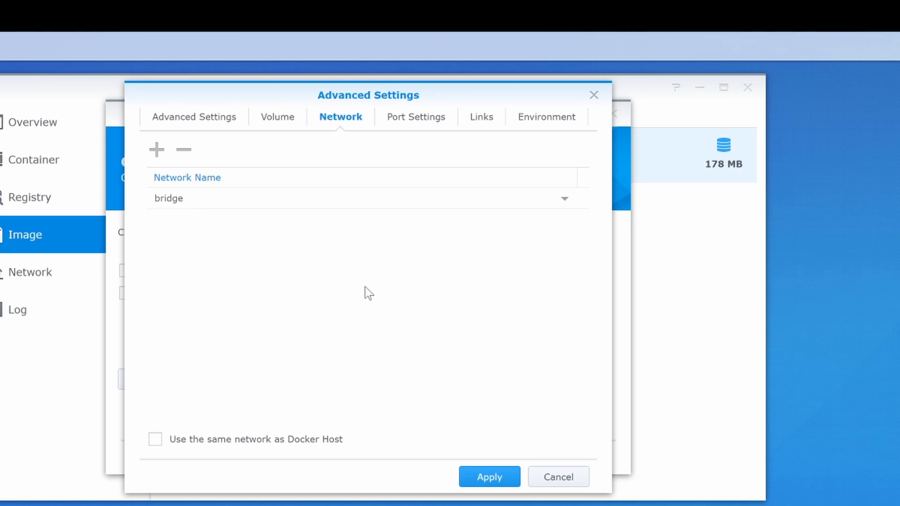
# Set local port 8880 for container port 80 in Port Settings
pyautogui.click(413, 117)
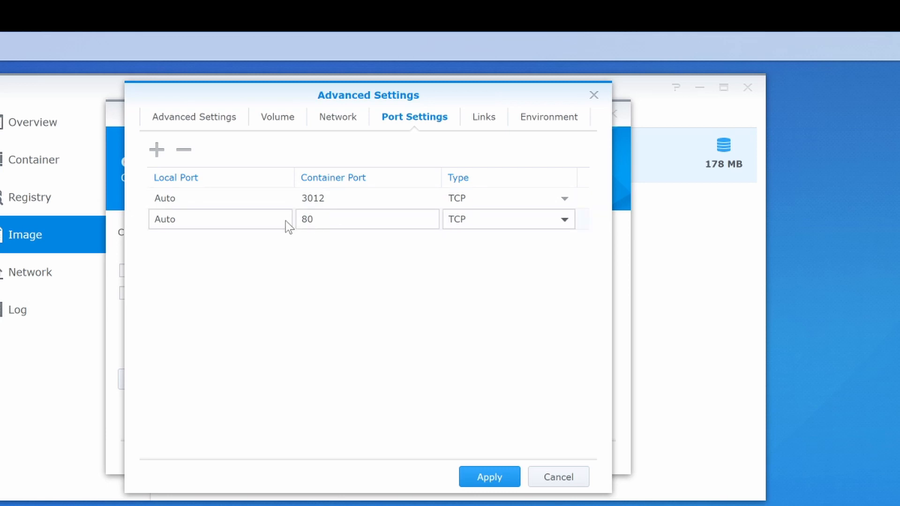
pyautogui.moveTo(352, 226)
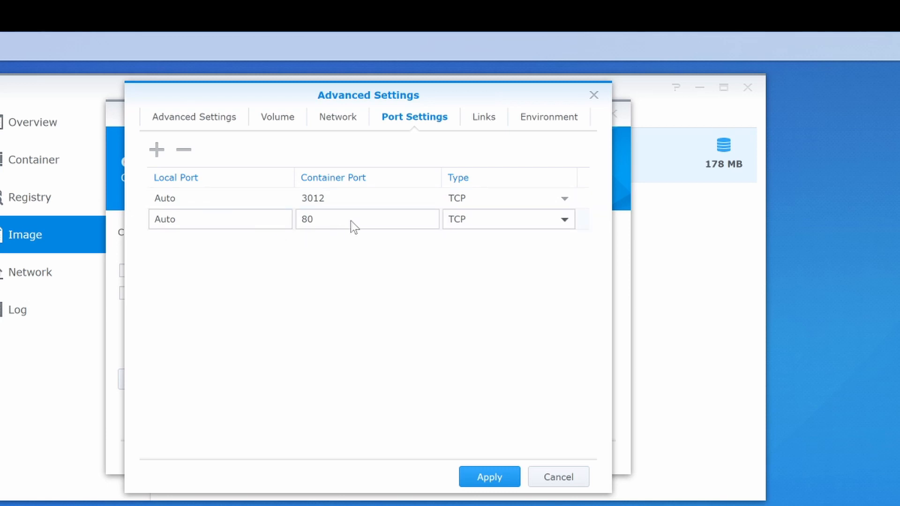
pyautogui.moveTo(350, 230)
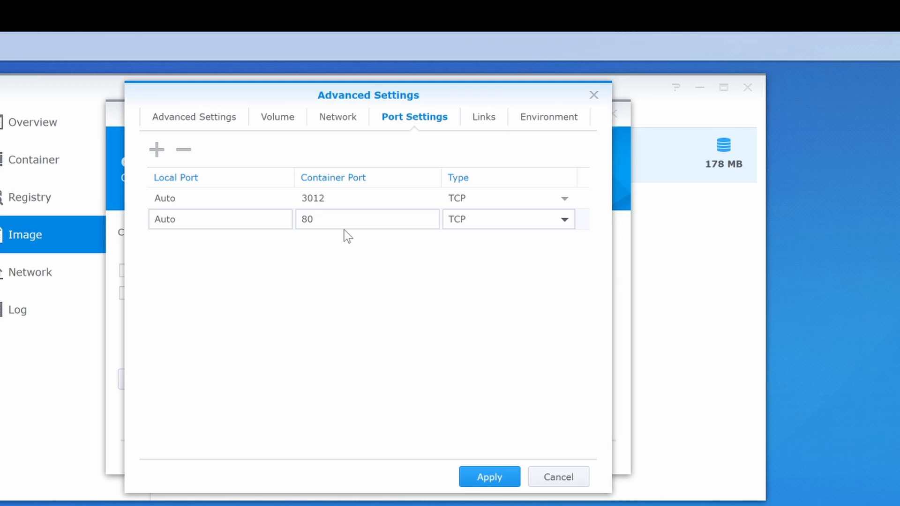
pyautogui.click(219, 218)
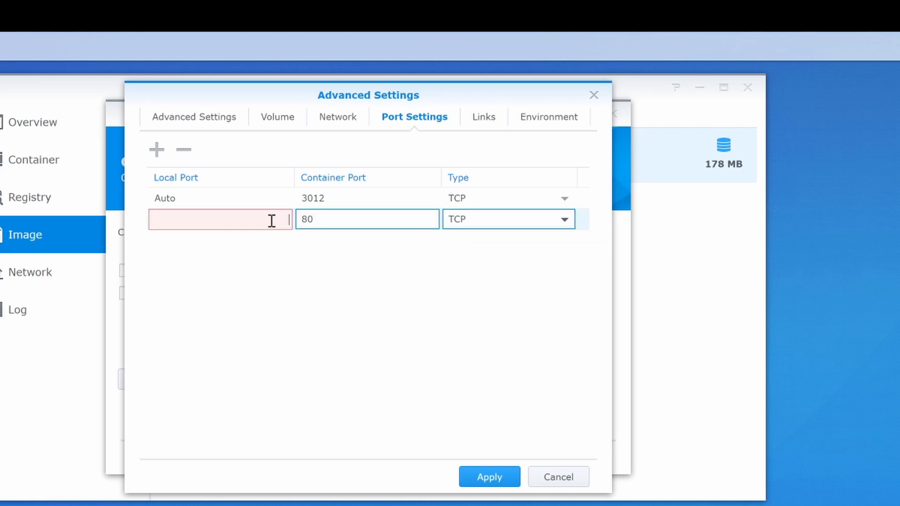
pyautogui.write('88')
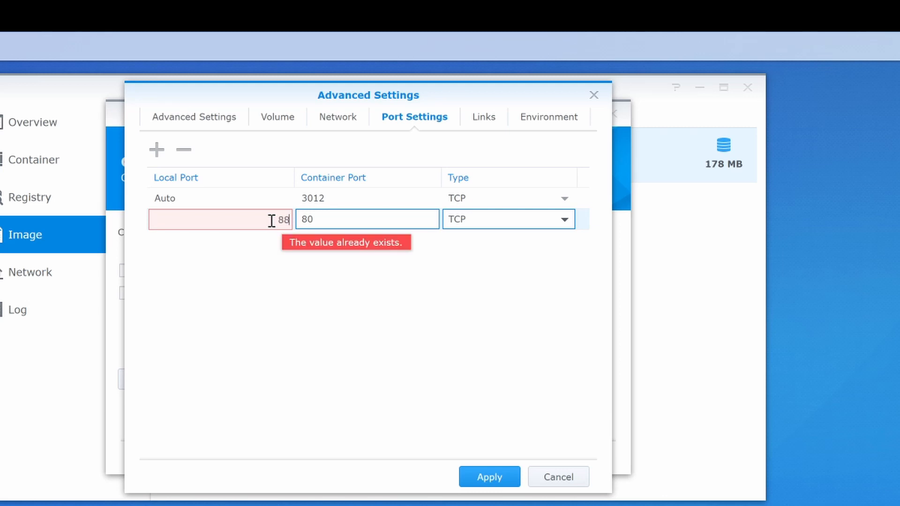
pyautogui.write('8880')
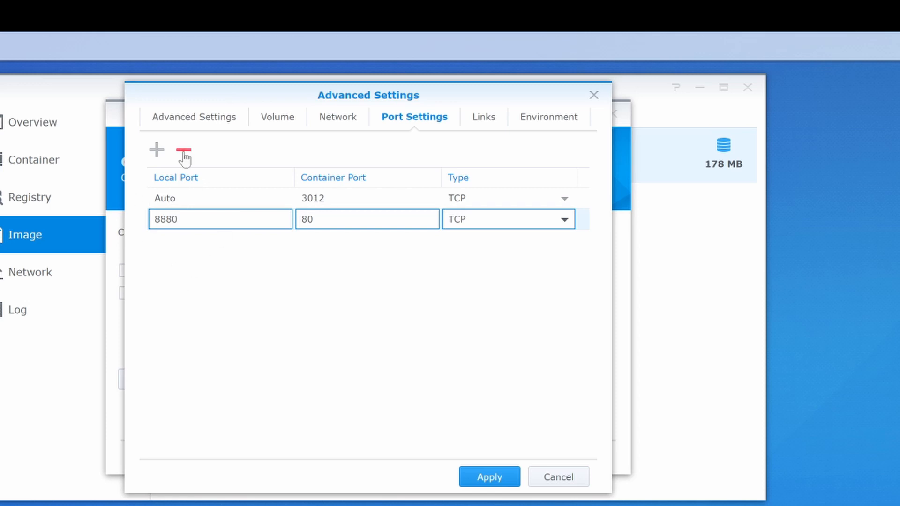
# Review the Links and Environment settings and apply the advanced settings
pyautogui.click(477, 117)
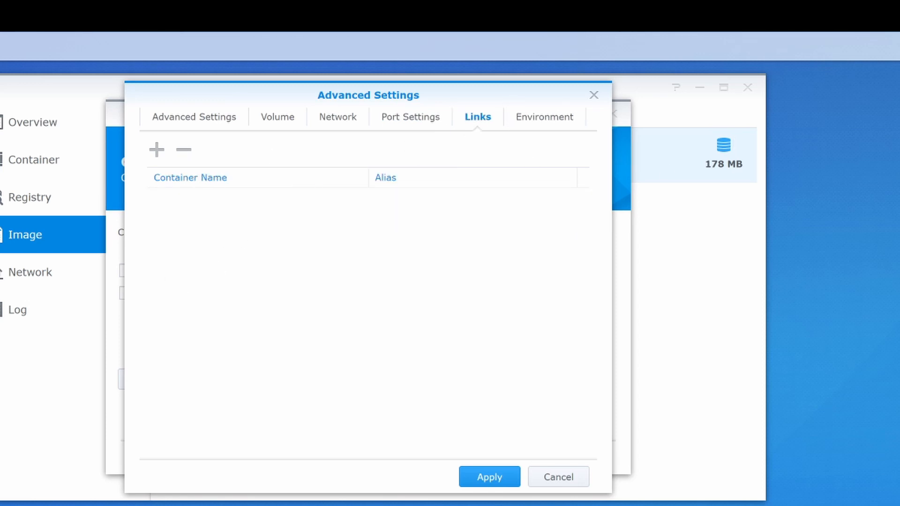
pyautogui.click(543, 116)
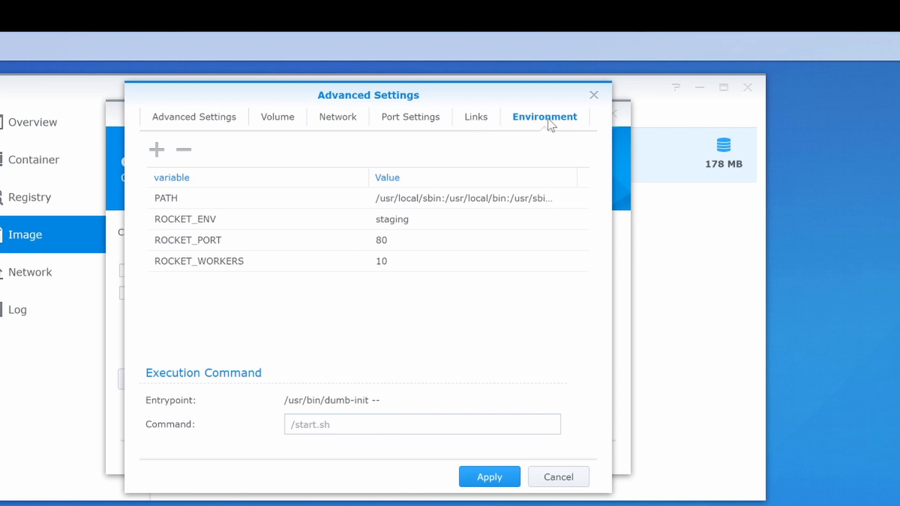
pyautogui.moveTo(489, 478)
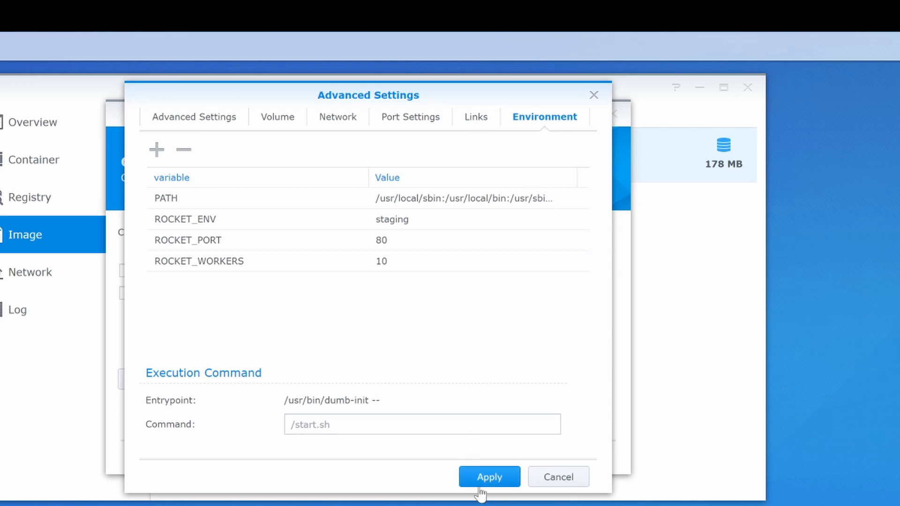
pyautogui.click(488, 477)
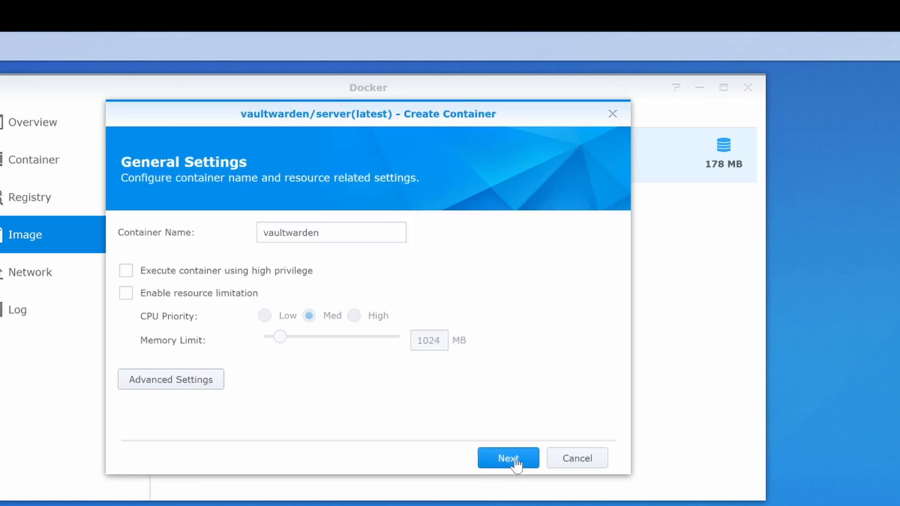
# Go through the summary and apply the wizard so the vaultwarden container starts running
pyautogui.click(507, 458)
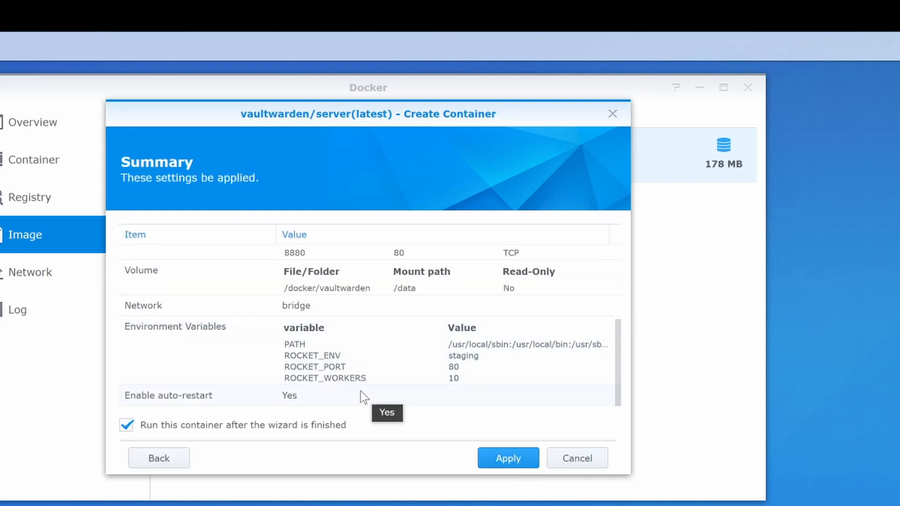
pyautogui.click(507, 458)
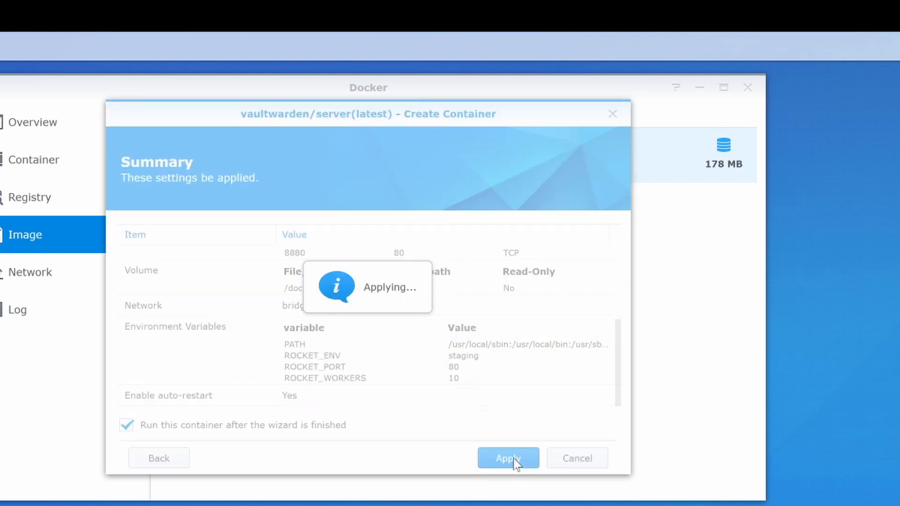
pyautogui.click(507, 459)
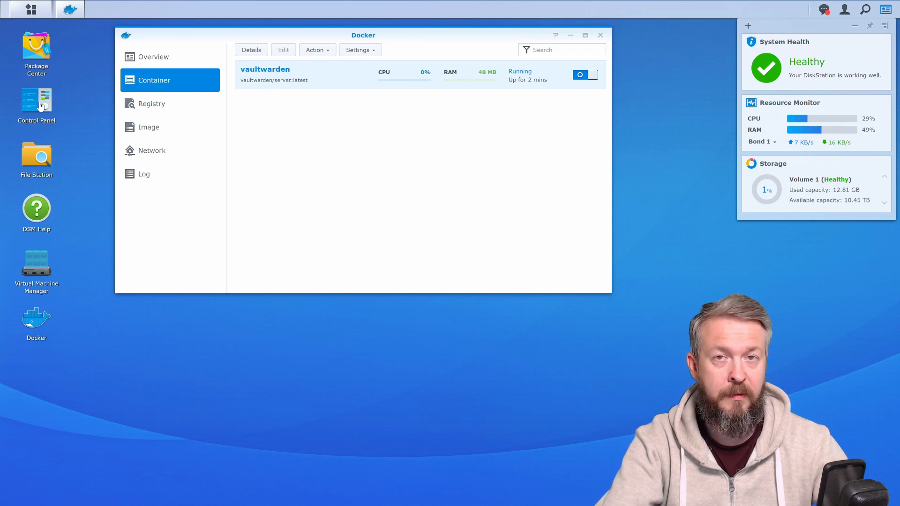
# From Control Panel > Application Portal, start creating a new reverse proxy rule
pyautogui.click(36, 106)
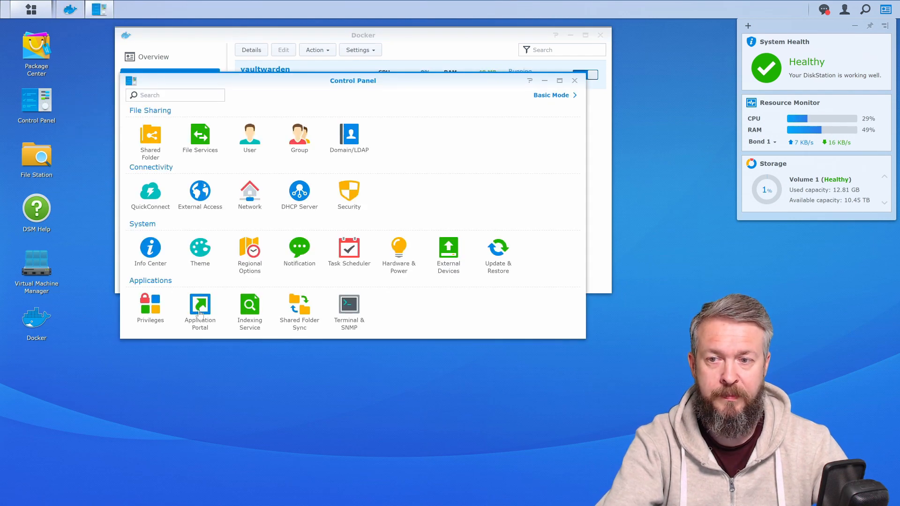
pyautogui.click(200, 311)
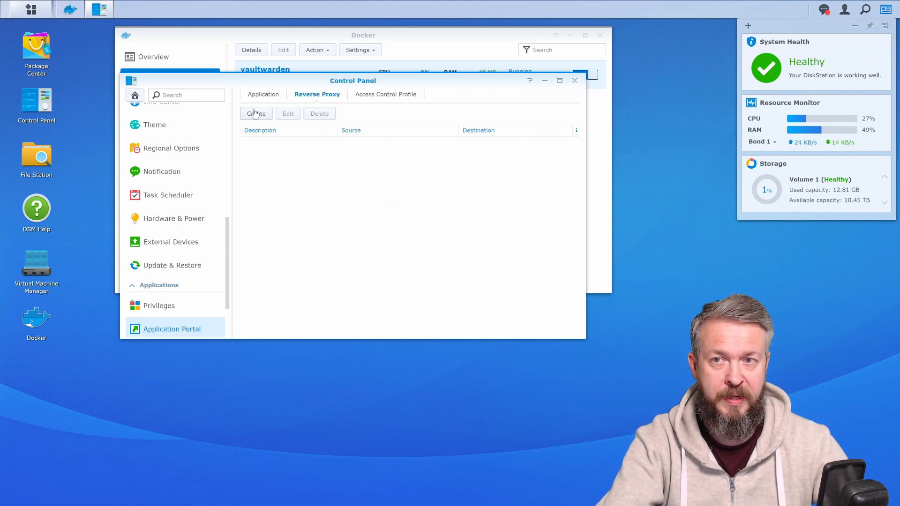
pyautogui.click(255, 113)
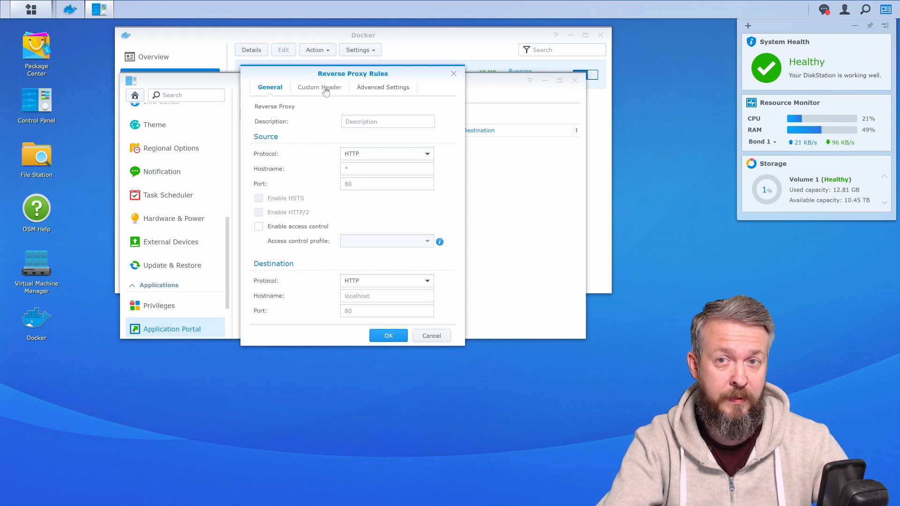
# Add the WebSocket Upgrade and Connection custom headers to the draft rule
pyautogui.click(318, 87)
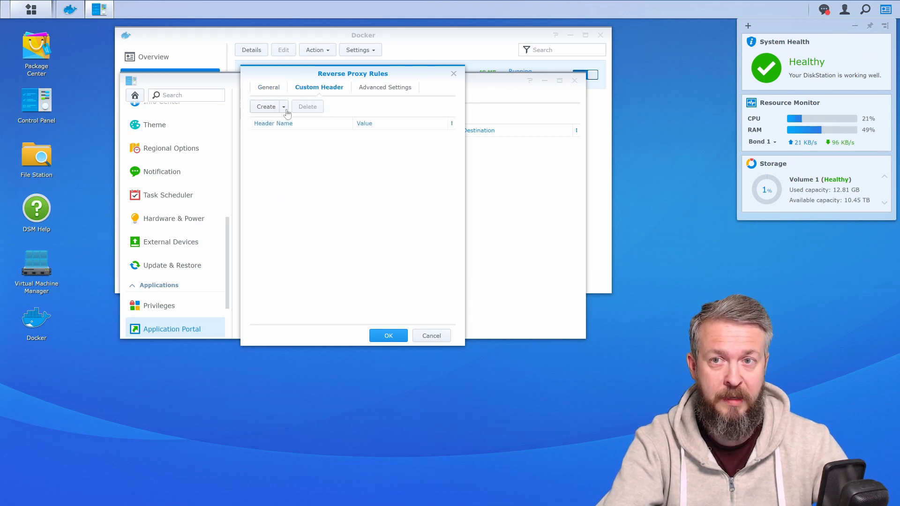
pyautogui.click(265, 107)
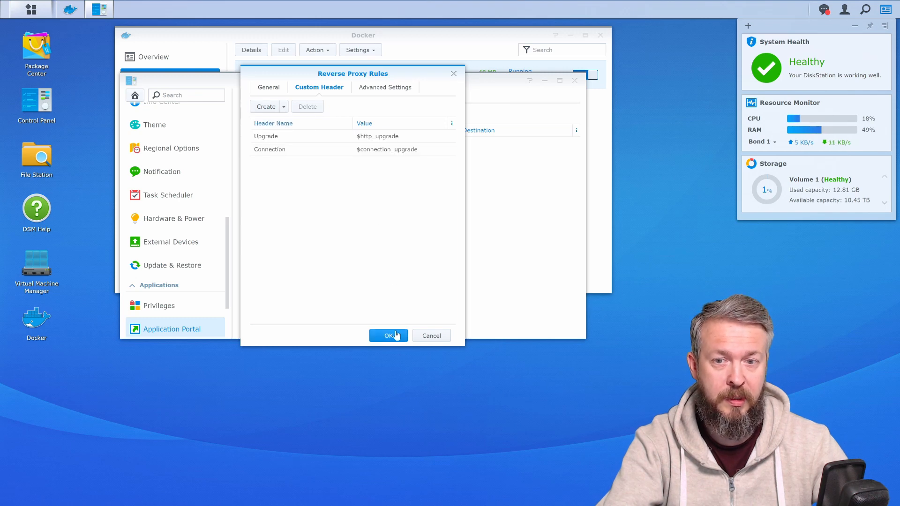
pyautogui.click(269, 87)
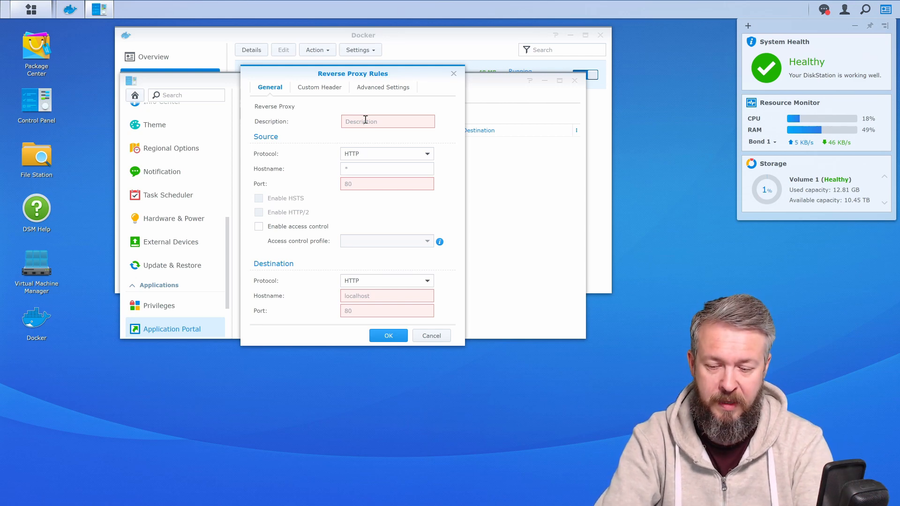
# Name the rule Vaultwarden with an HTTPS source on port 443 and its hostname
pyautogui.write('Vaultwarden')
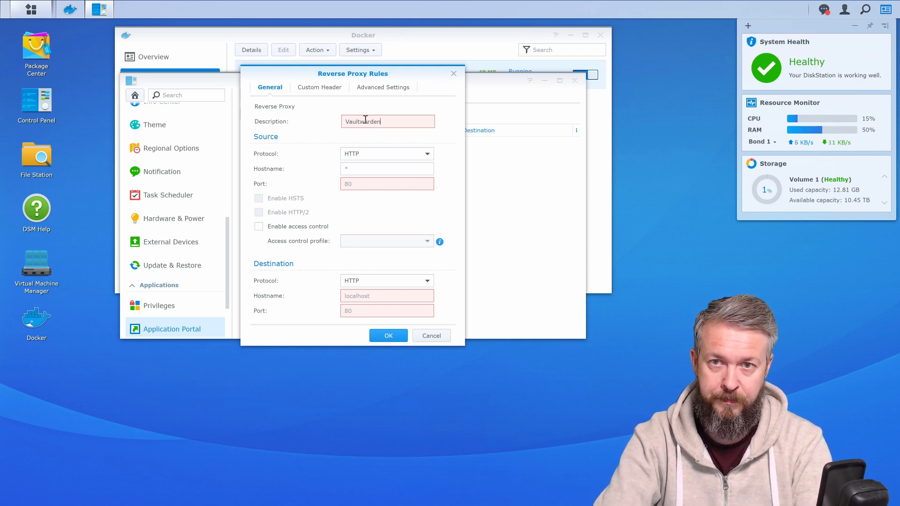
pyautogui.click(386, 153)
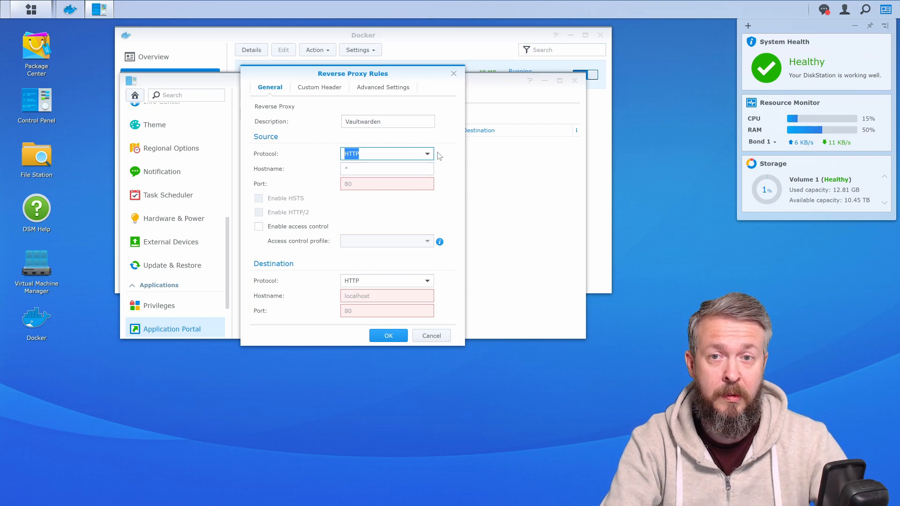
pyautogui.click(387, 153)
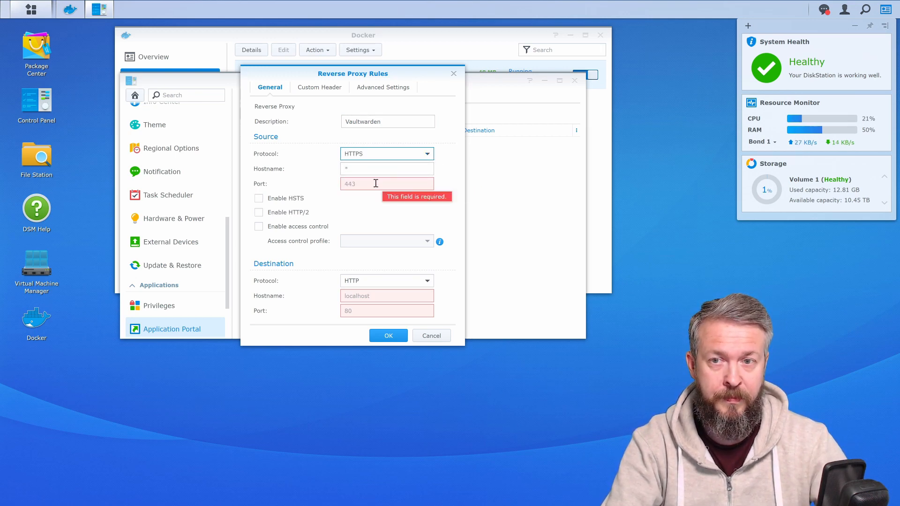
pyautogui.click(387, 183)
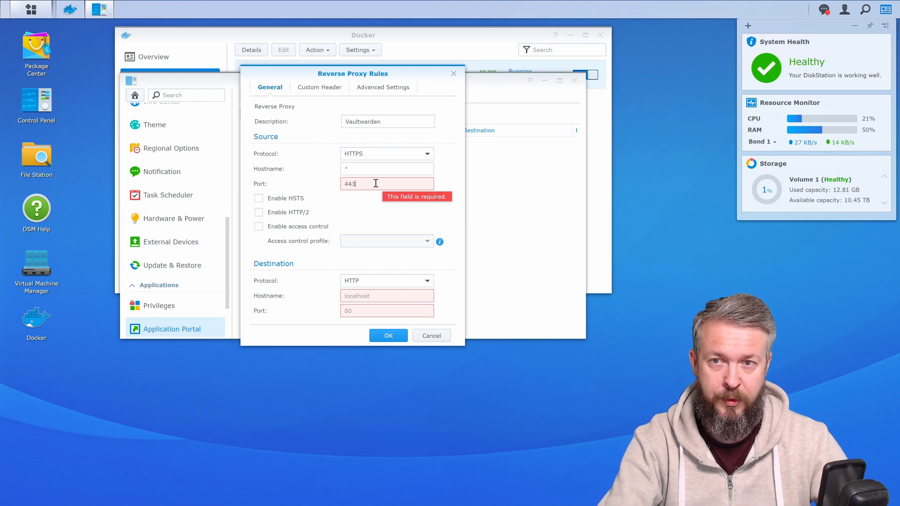
pyautogui.click(387, 168)
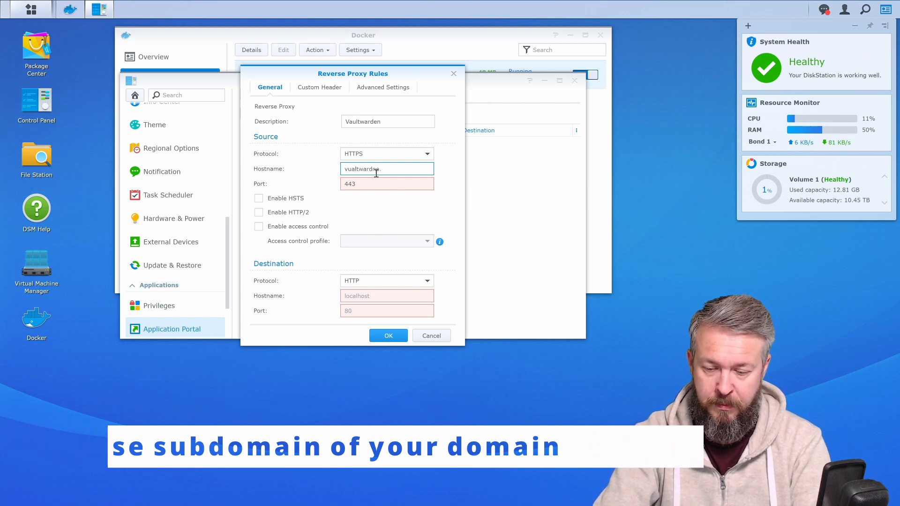
pyautogui.write('mydomain.com')
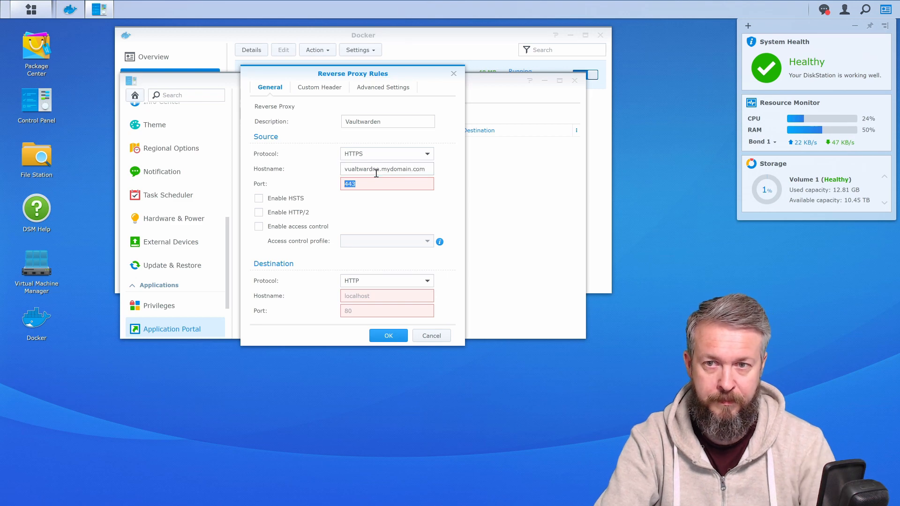
# Enable HSTS and HTTP/2 and set the destination to 192.168.1.200 port 8880
pyautogui.click(259, 198)
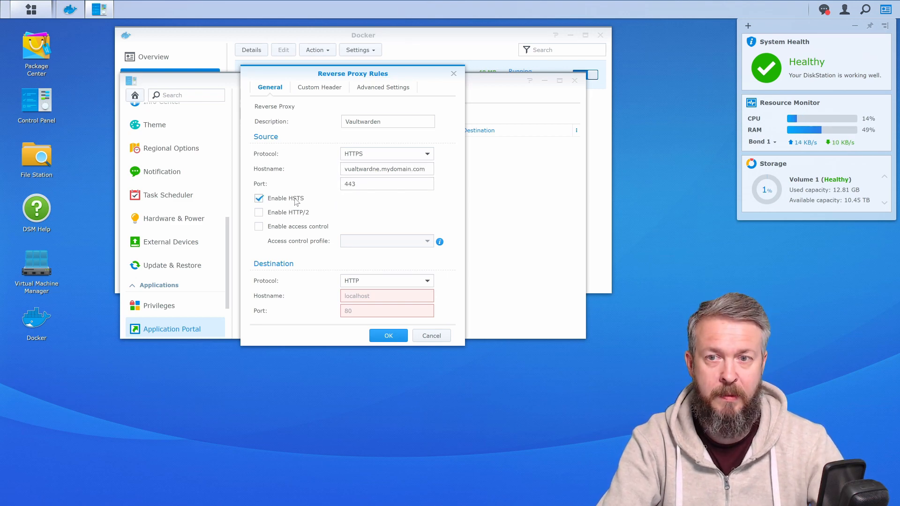
pyautogui.click(259, 212)
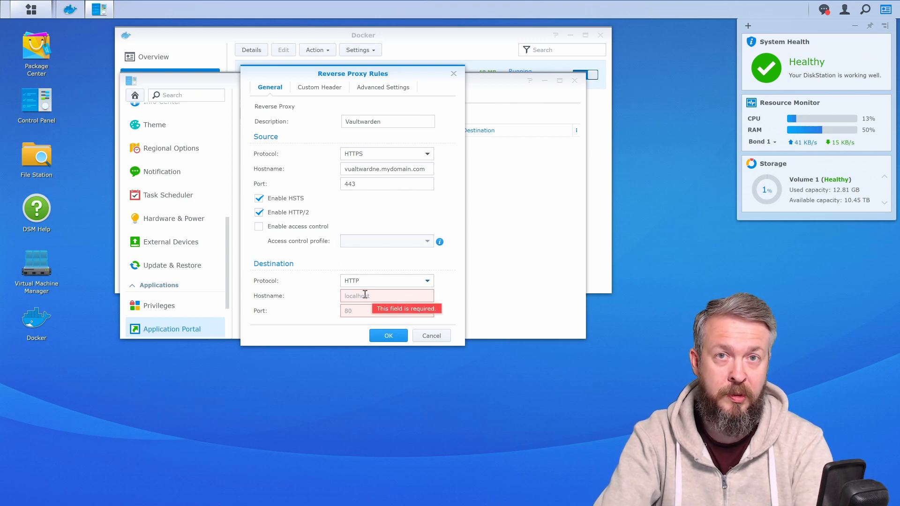
pyautogui.write('192.168.1.200')
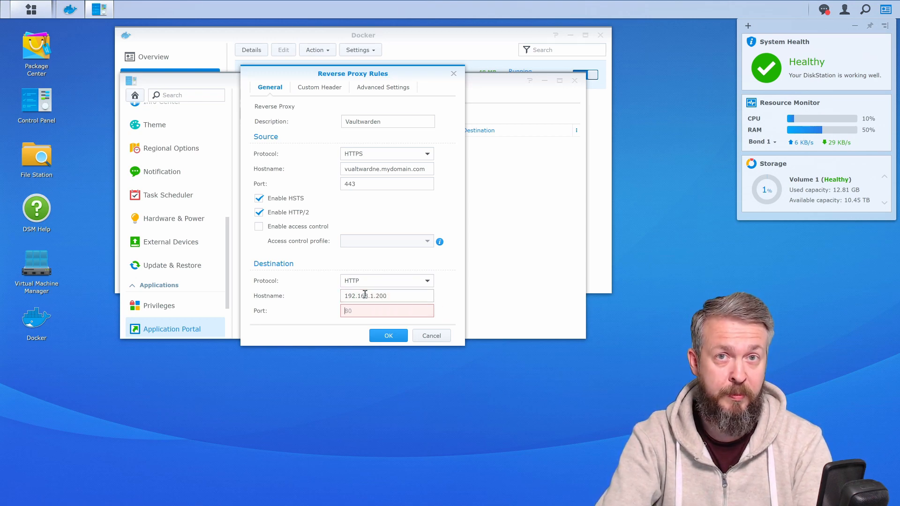
pyautogui.write('8880')
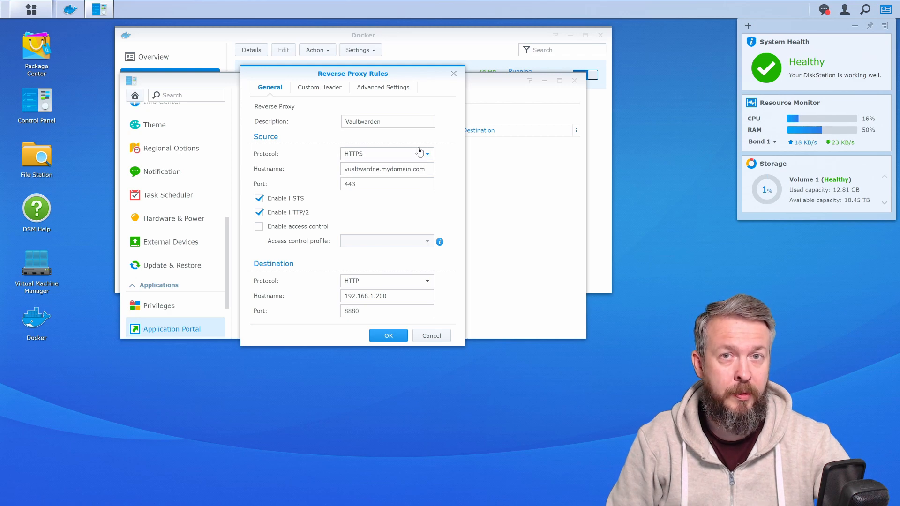
pyautogui.moveTo(415, 154)
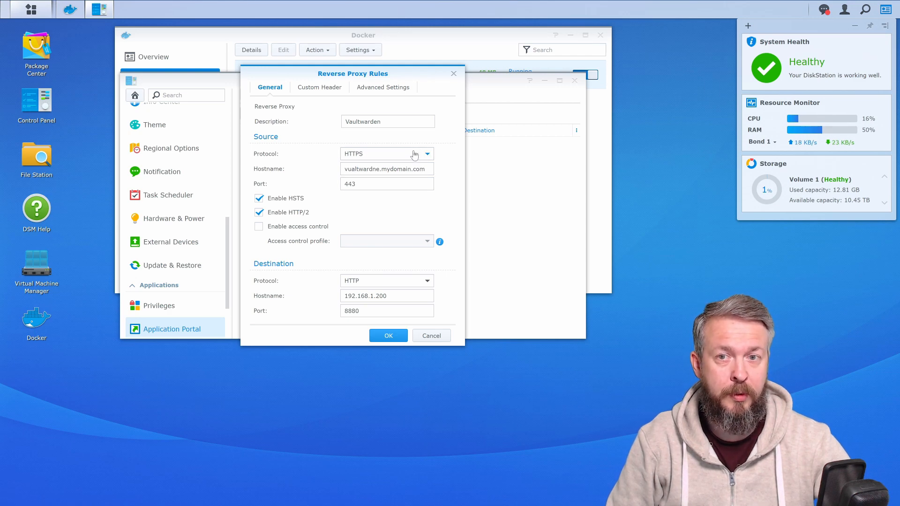
pyautogui.moveTo(393, 232)
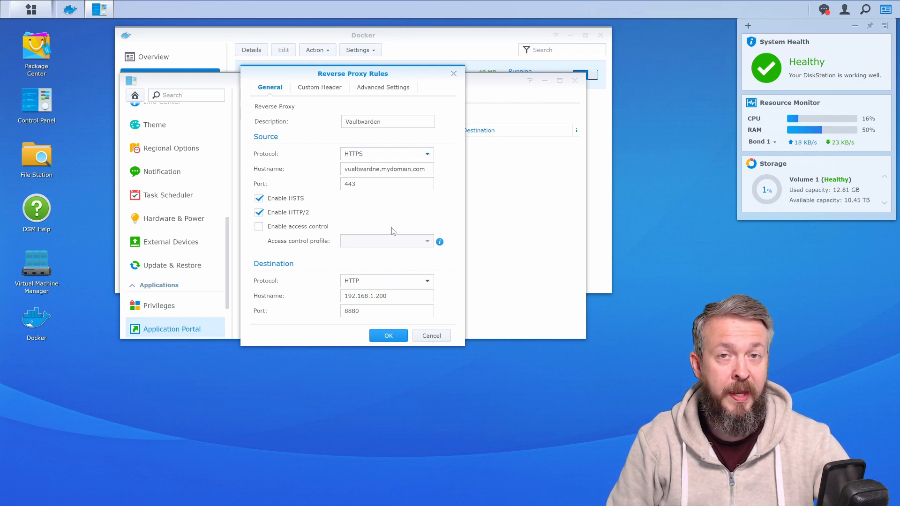
pyautogui.moveTo(382, 269)
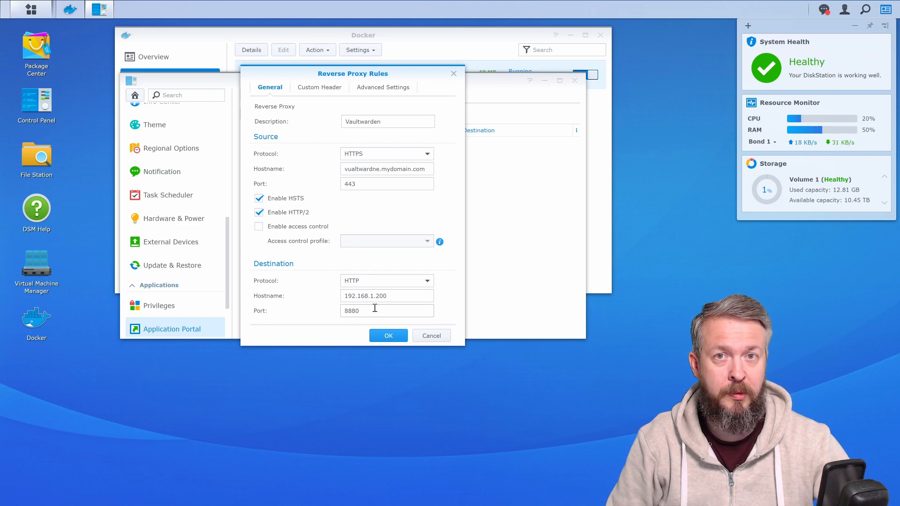
pyautogui.moveTo(374, 262)
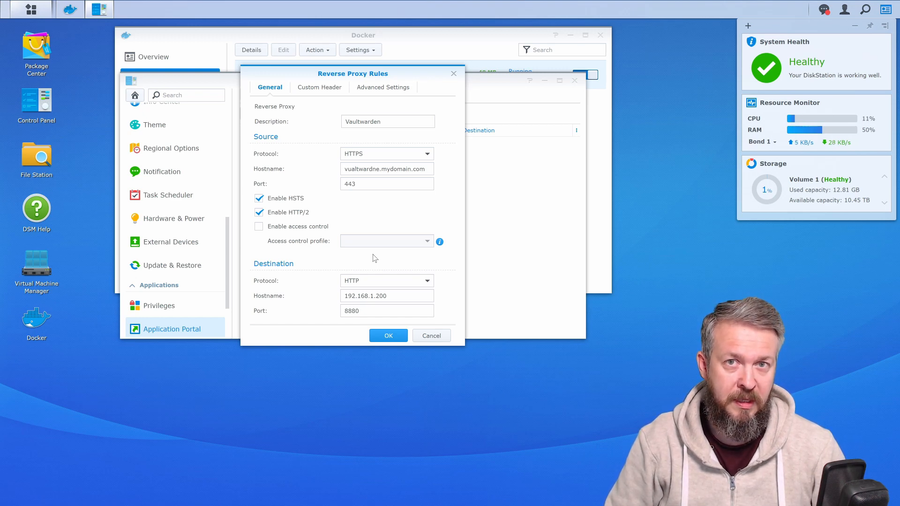
pyautogui.moveTo(313, 115)
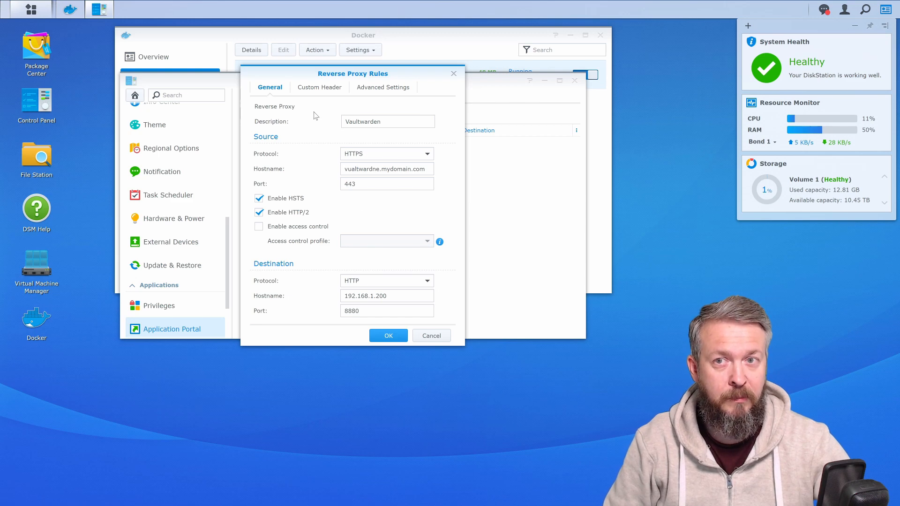
# Confirm the Upgrade and Connection custom headers and save the Vaultwarden proxy rule
pyautogui.click(319, 87)
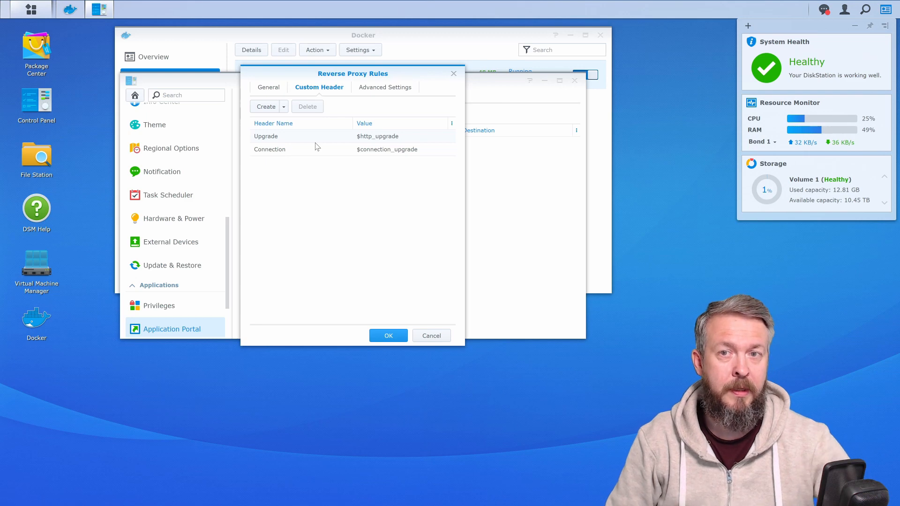
pyautogui.click(388, 336)
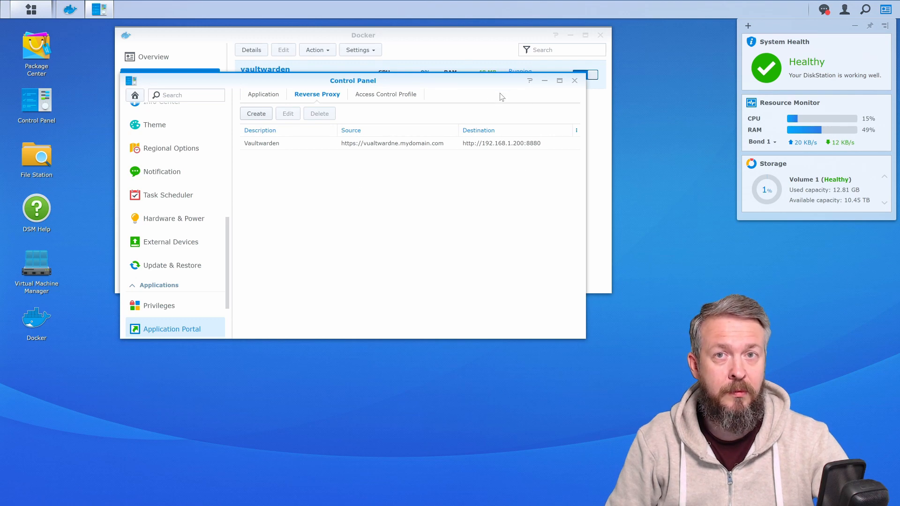
pyautogui.moveTo(400, 111)
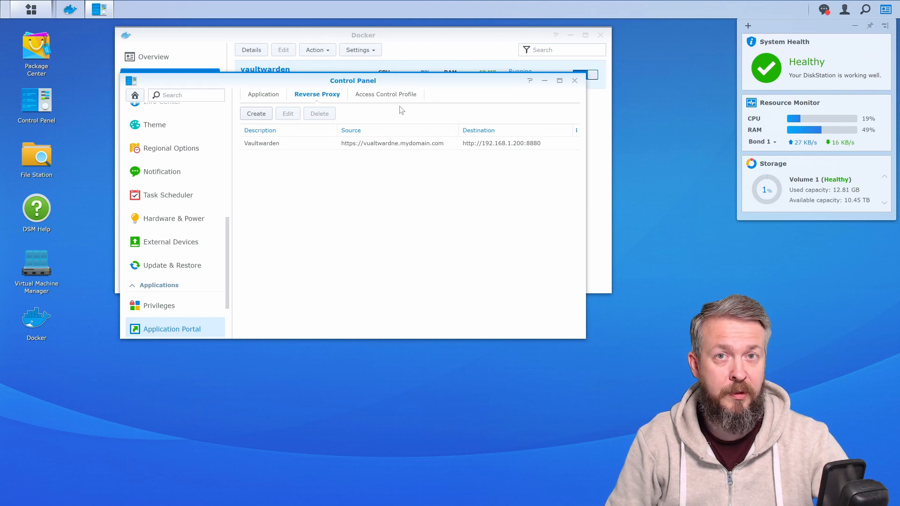
pyautogui.moveTo(386, 144)
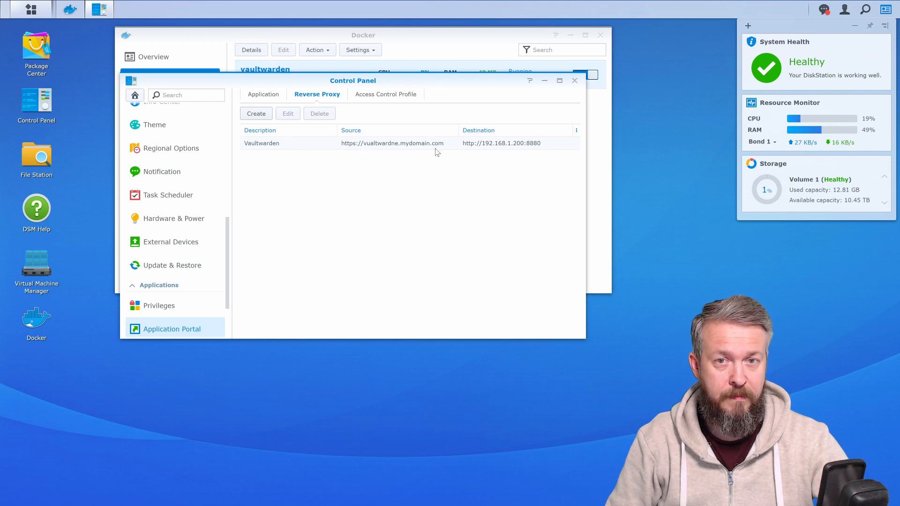
# In Security > Certificate, start adding a new certificate
pyautogui.click(264, 98)
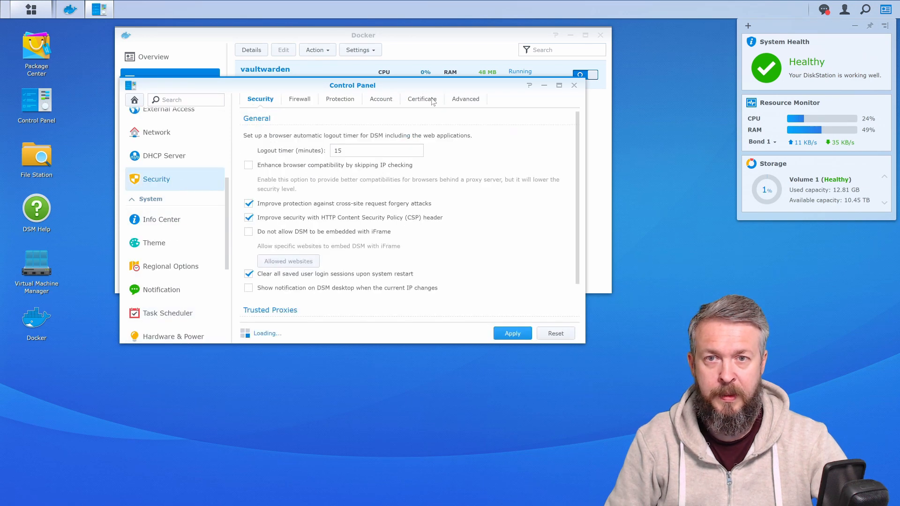
pyautogui.click(420, 98)
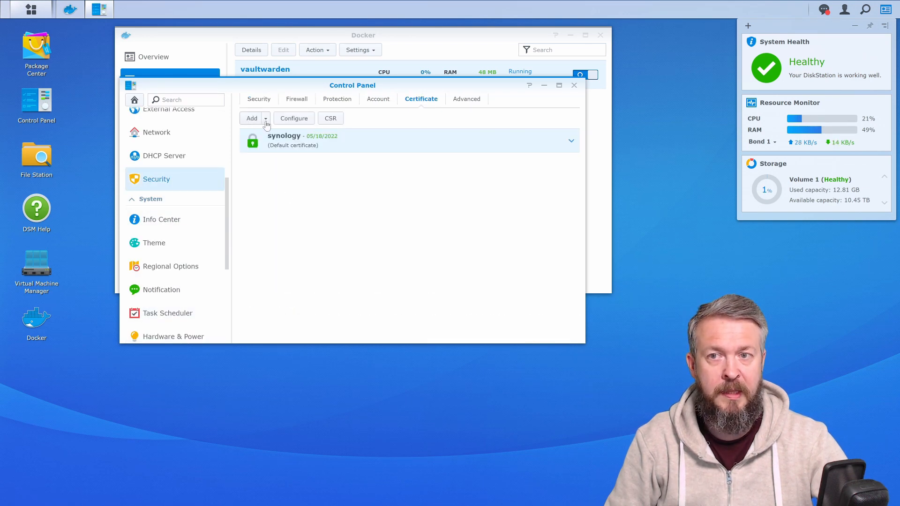
pyautogui.click(251, 119)
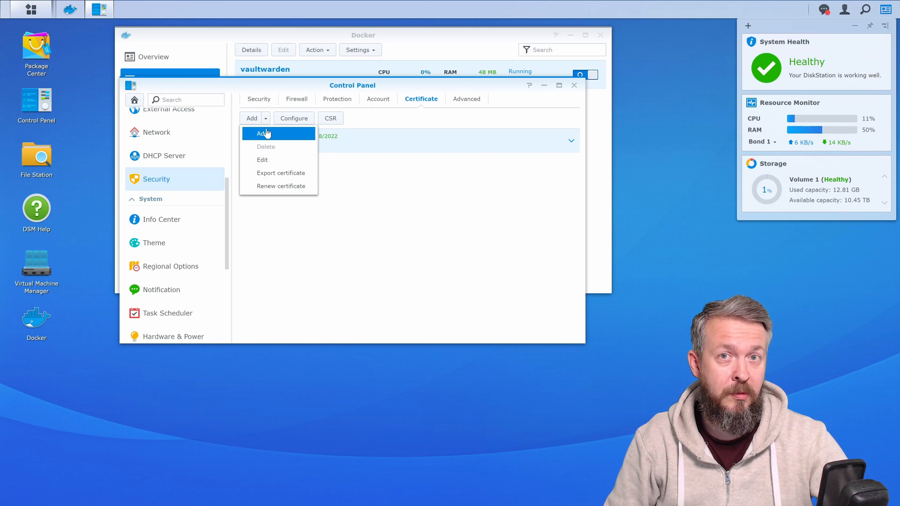
pyautogui.click(265, 133)
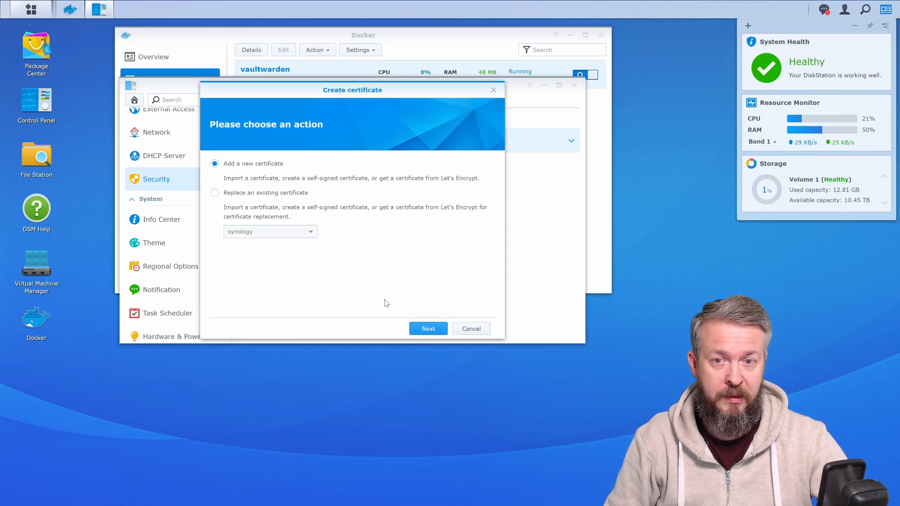
# Choose to get the certificate from Let's Encrypt, reaching the domain and email form
pyautogui.click(428, 328)
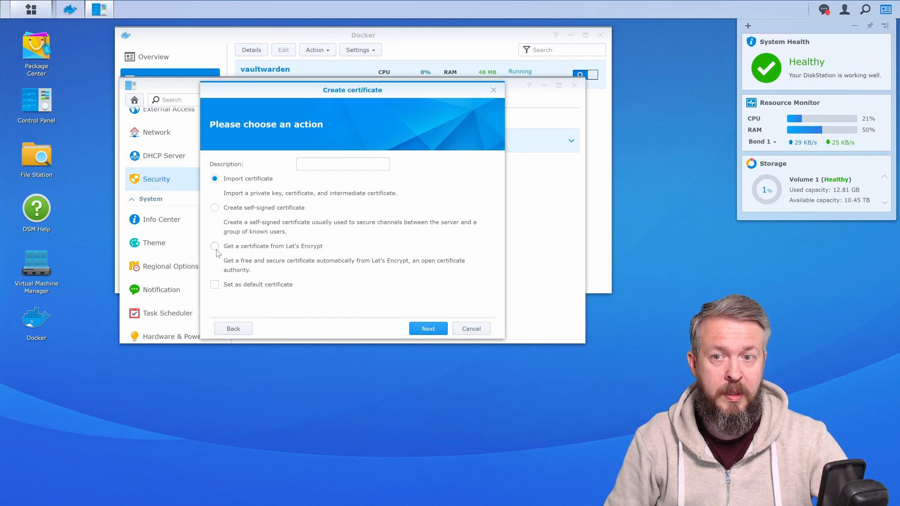
pyautogui.click(427, 328)
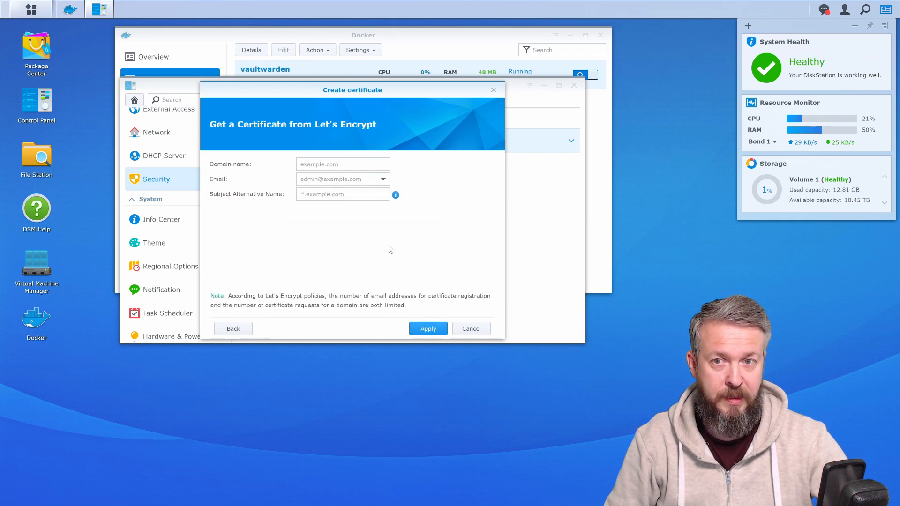
# Enter the Vaultwarden domain name and a contact email for the Let's Encrypt request
pyautogui.click(343, 164)
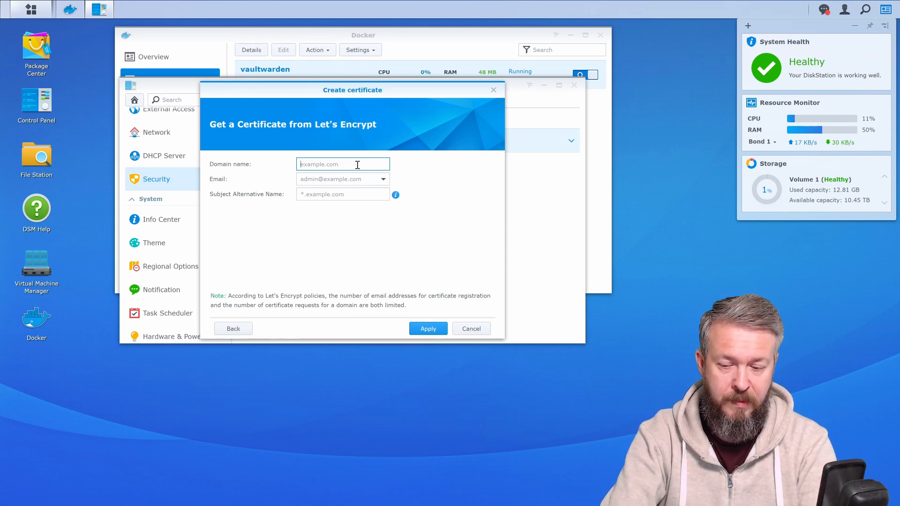
pyautogui.write('vualtwarden.mydomain.com')
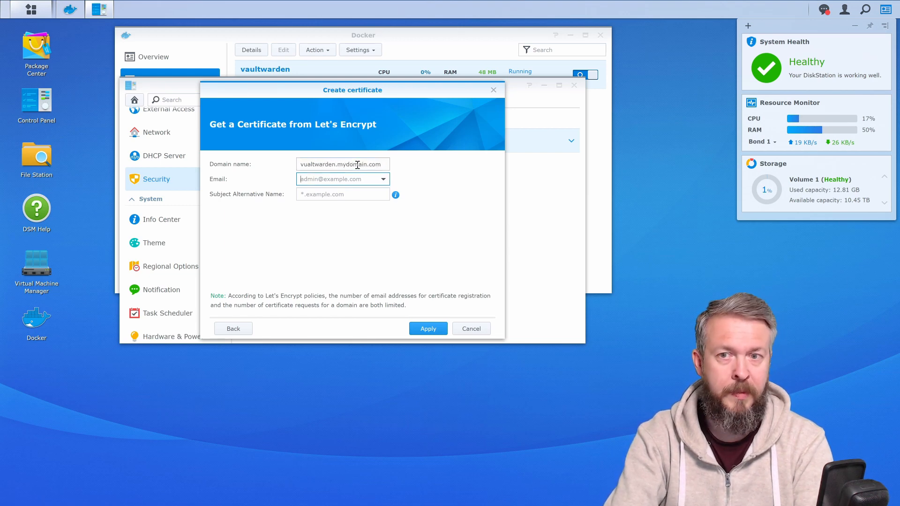
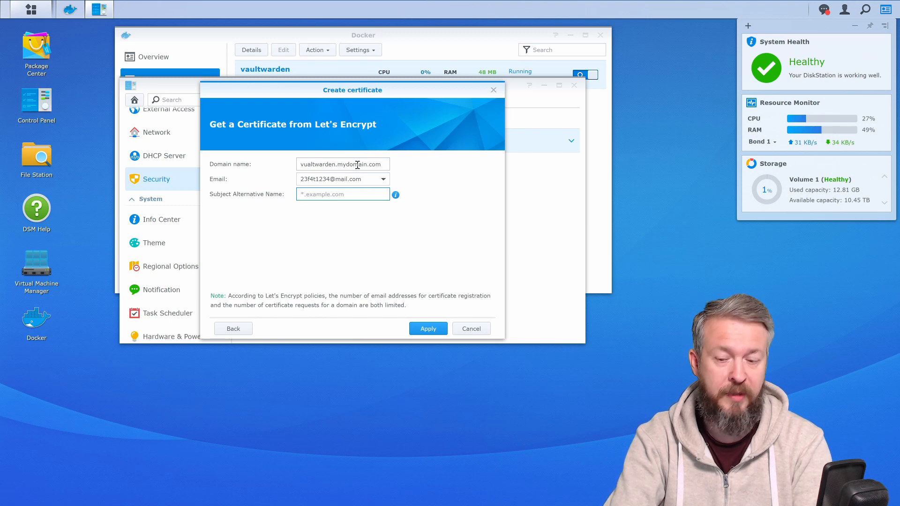
# Add extra subdomains (other, third) as Subject Alternative Names
pyautogui.write('other.mydomain.')
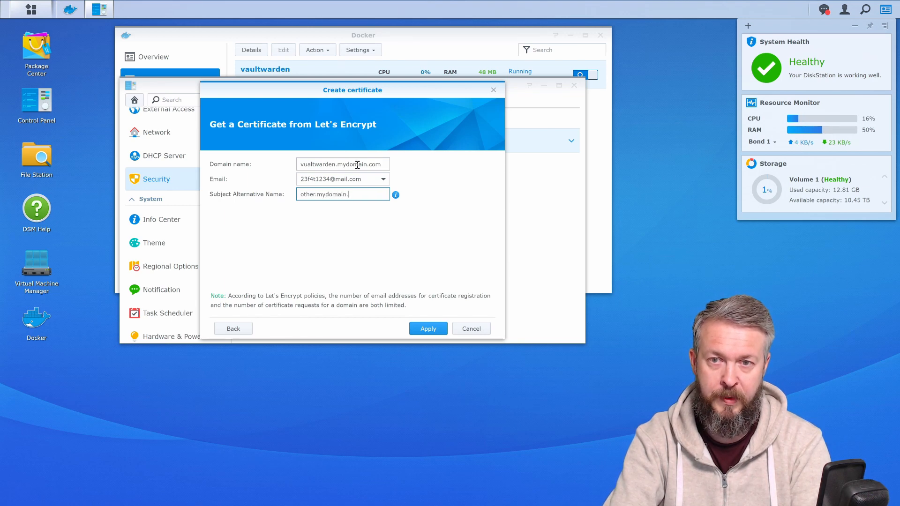
pyautogui.write('com;')
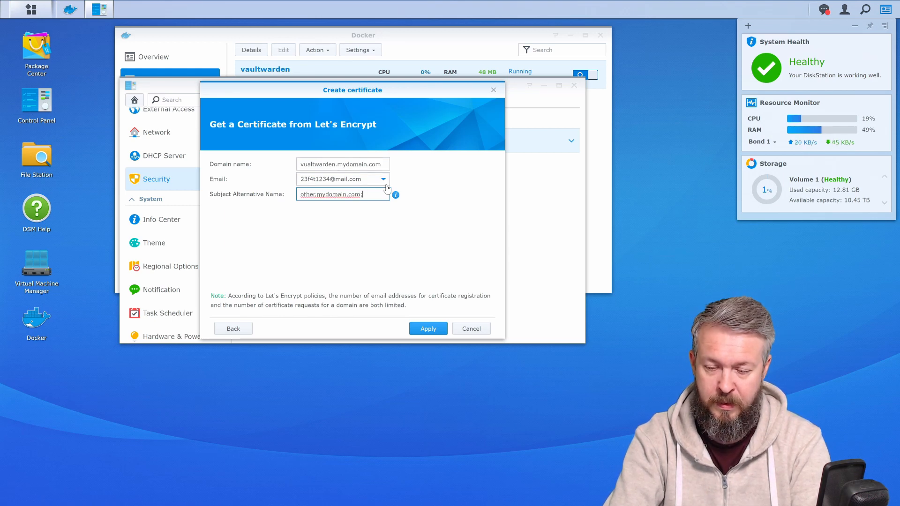
pyautogui.write('third.my')
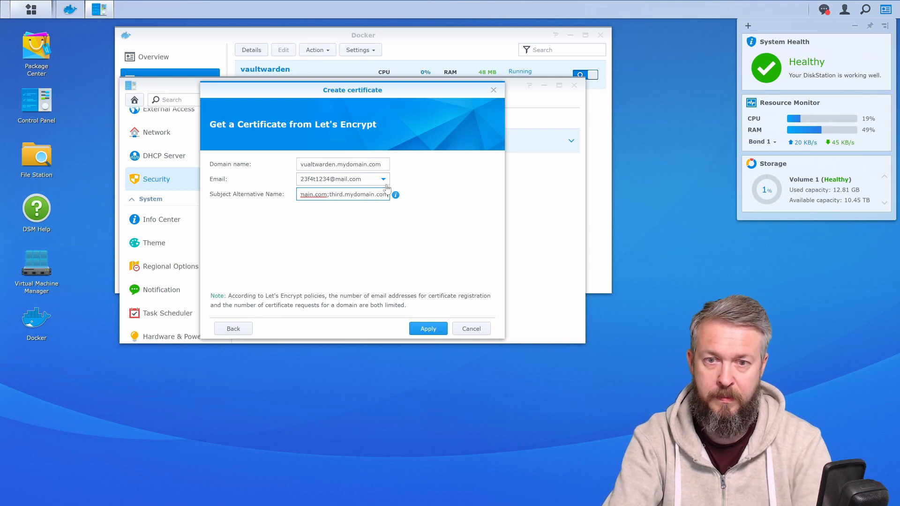
pyautogui.moveTo(441, 269)
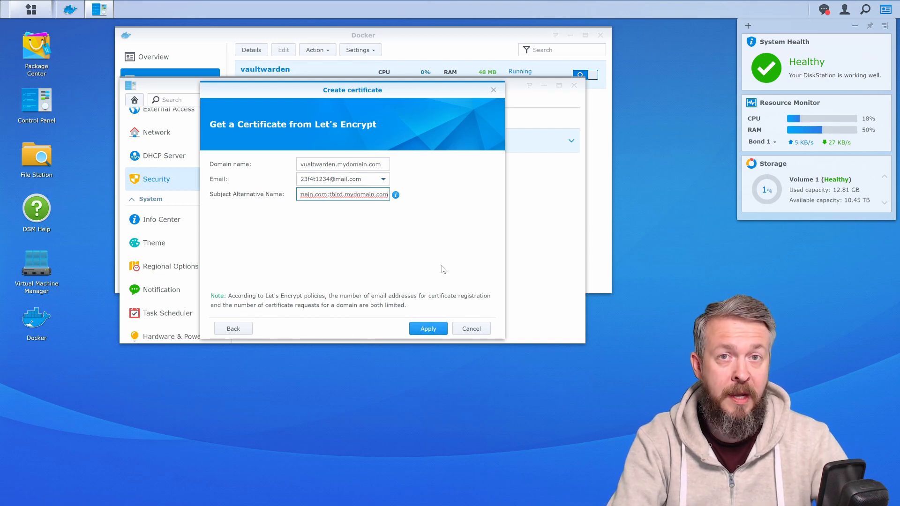
pyautogui.moveTo(419, 316)
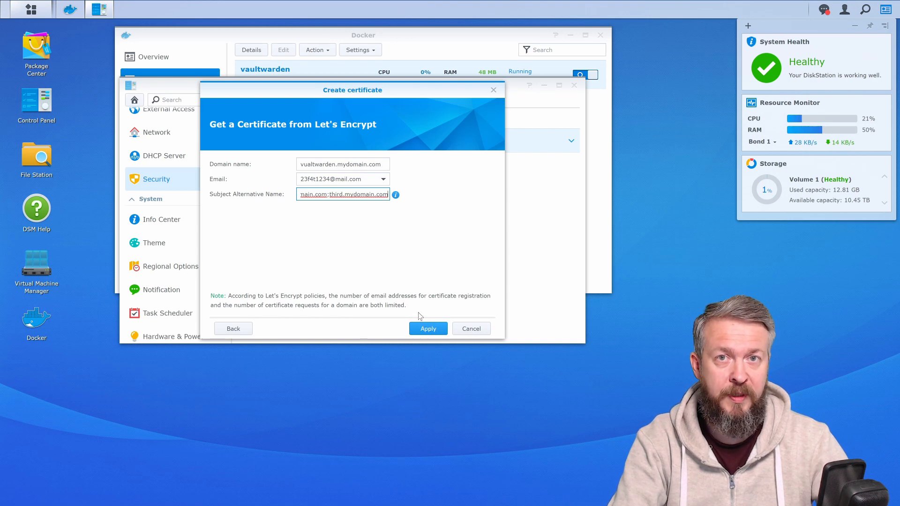
pyautogui.moveTo(420, 311)
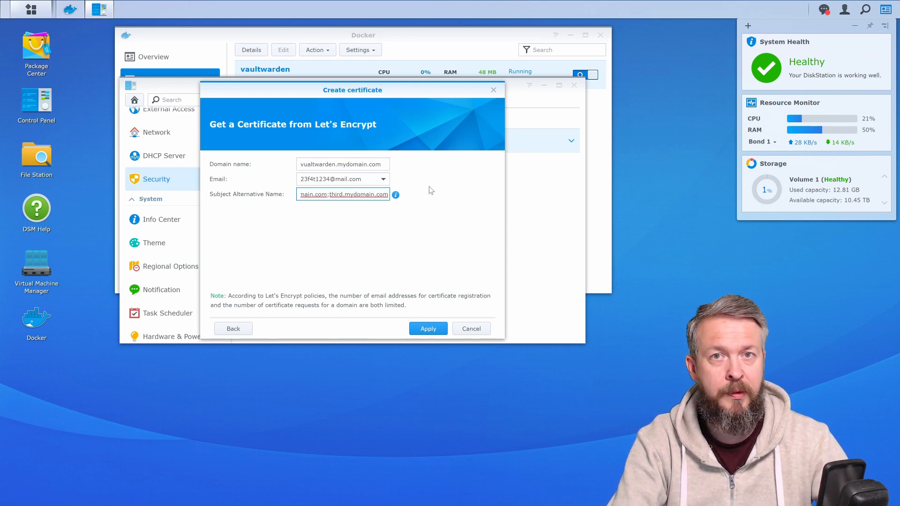
pyautogui.moveTo(454, 232)
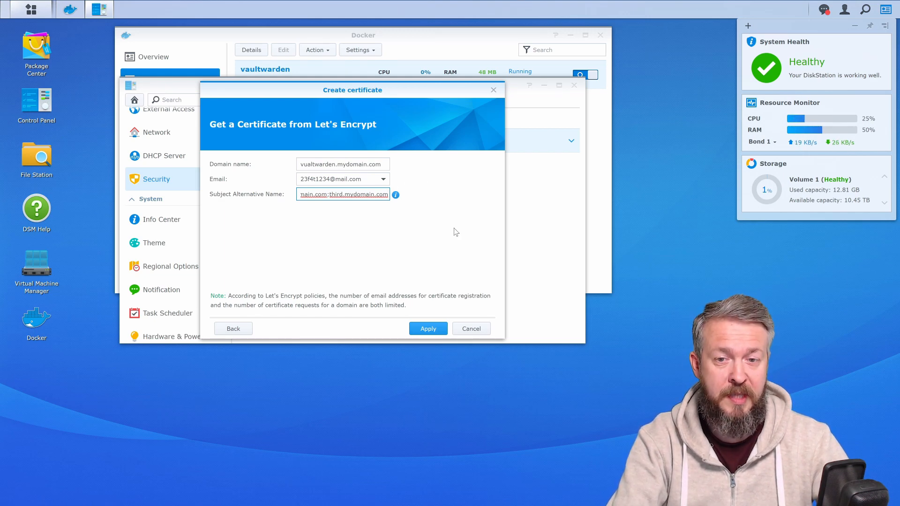
# Submit the certificate request and confirm the per-service certificate assignments, checking FTPS
pyautogui.click(470, 328)
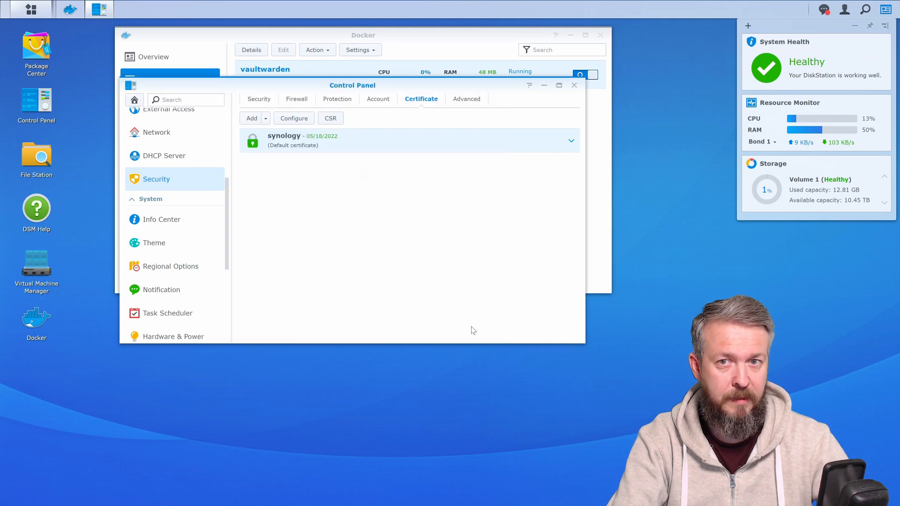
pyautogui.moveTo(391, 136)
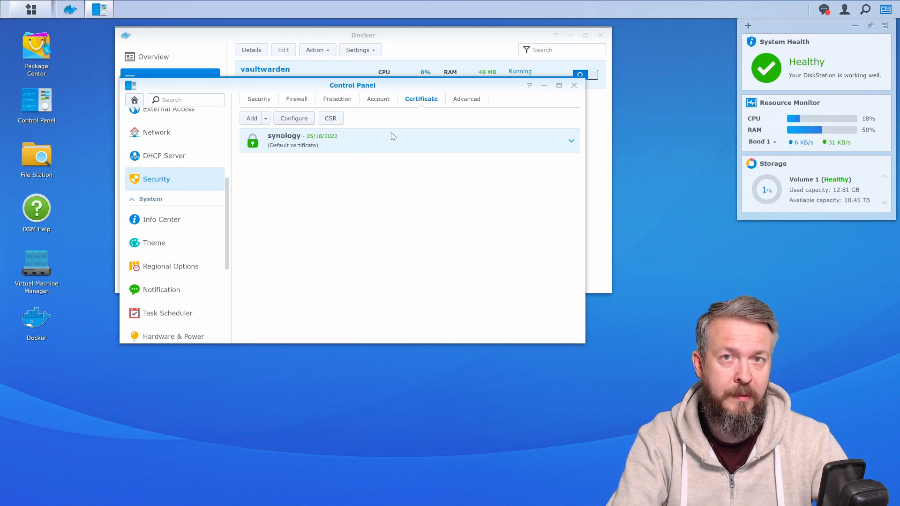
pyautogui.click(293, 118)
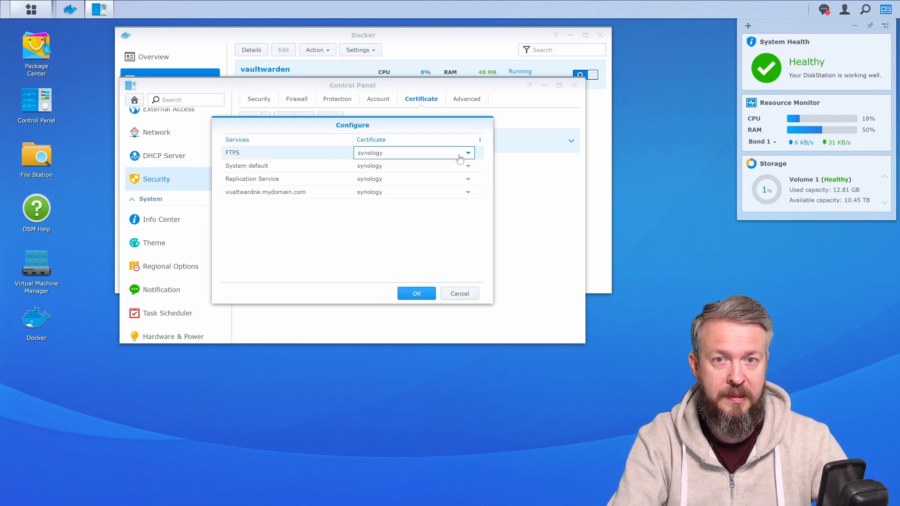
pyautogui.click(466, 152)
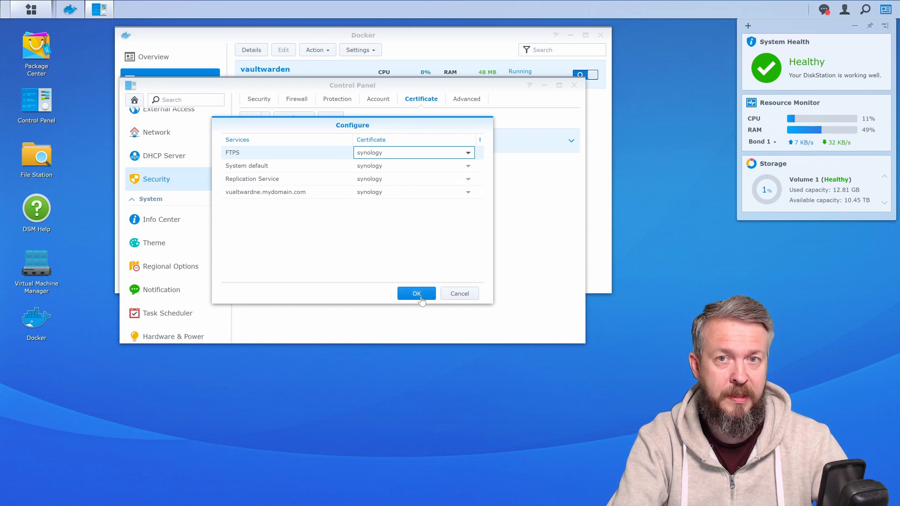
pyautogui.click(416, 293)
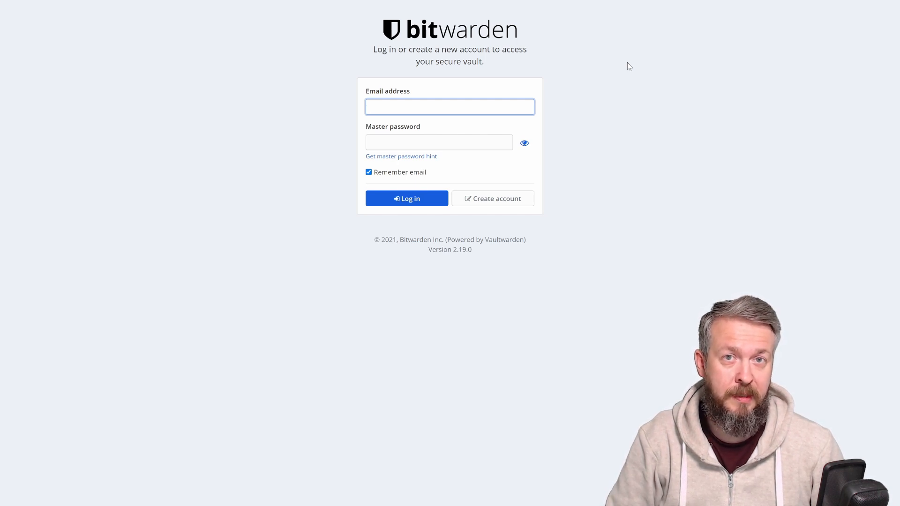
pyautogui.click(449, 106)
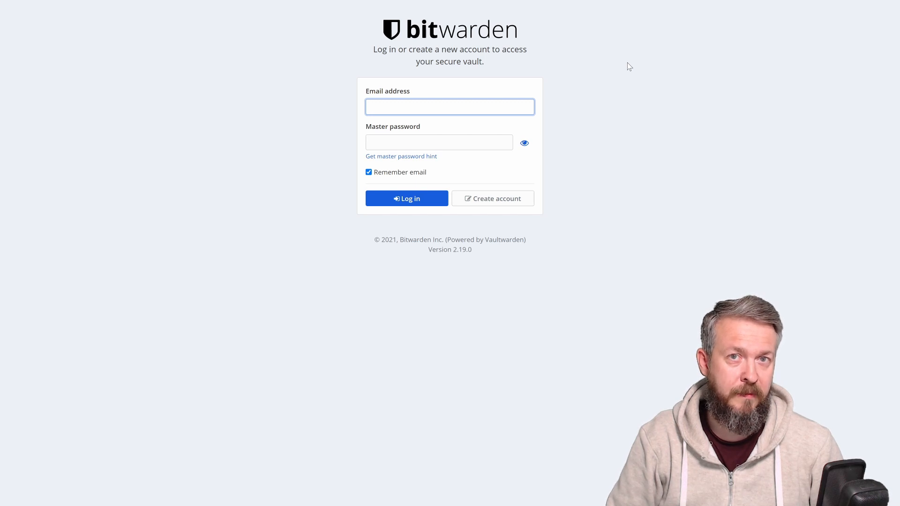
pyautogui.click(448, 107)
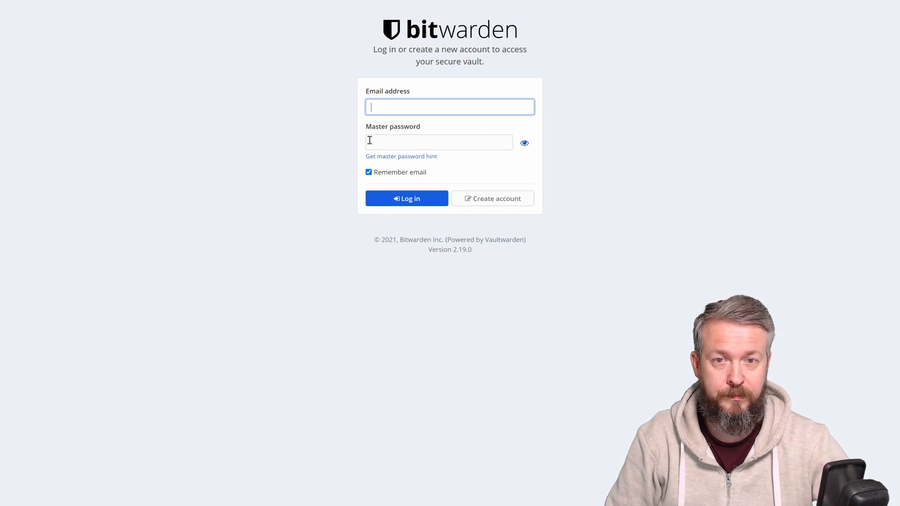
# Start a new account with the vault email and the name 'Bearded Tin'
pyautogui.click(492, 197)
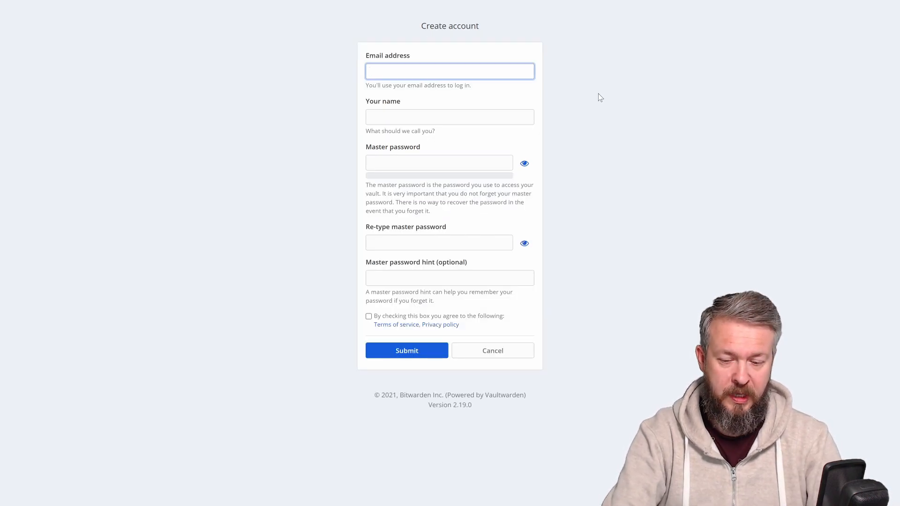
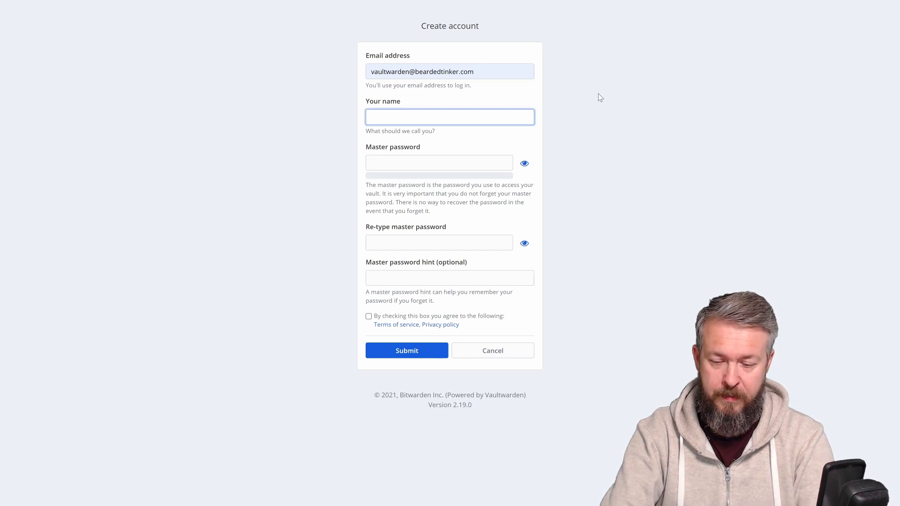
pyautogui.write('Bearded Tinker')
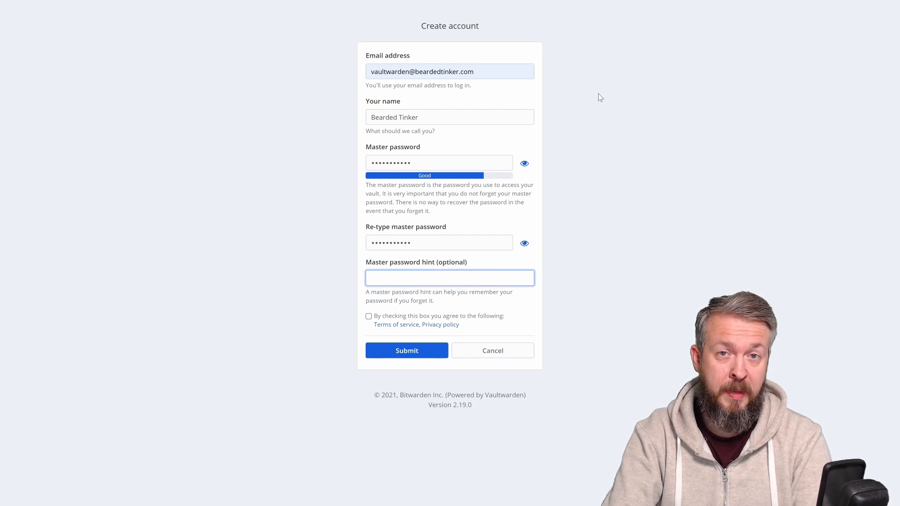
# Set the master password hint 'Yeah r', accept the terms and submit the registration
pyautogui.write('Yeah right...')
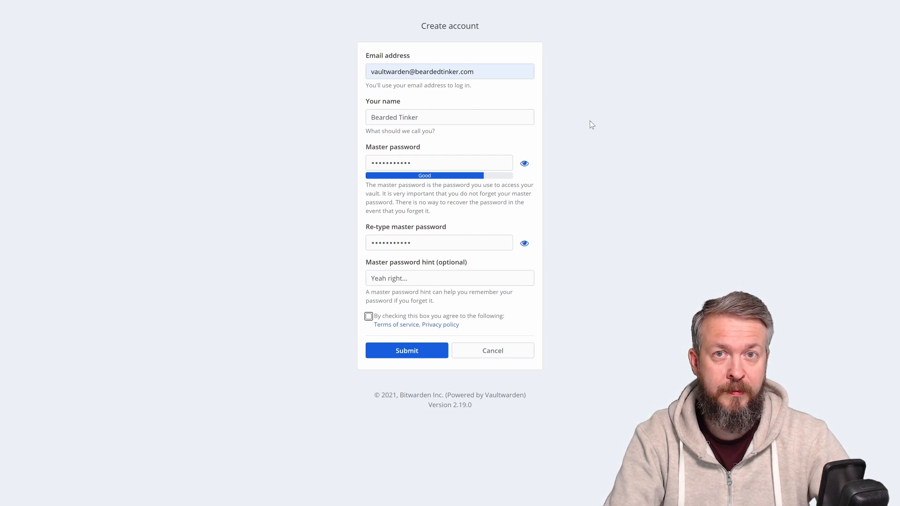
pyautogui.moveTo(402, 290)
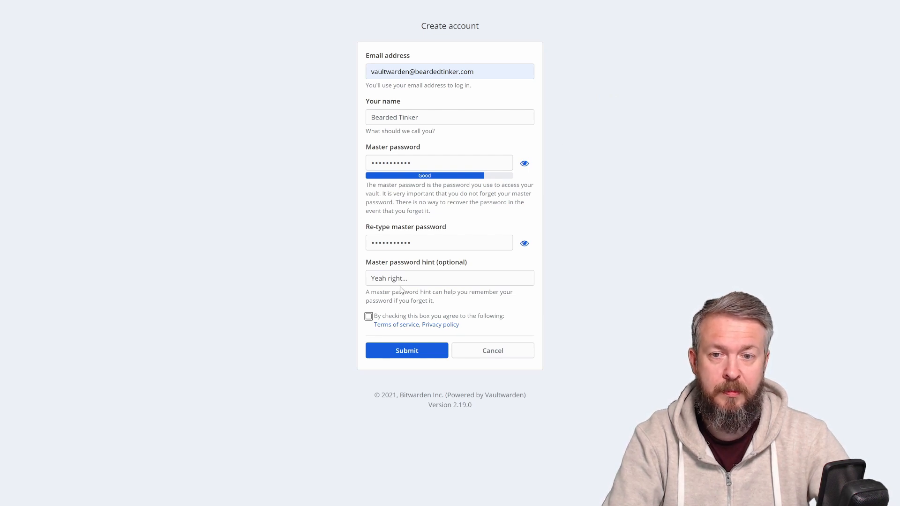
pyautogui.click(368, 315)
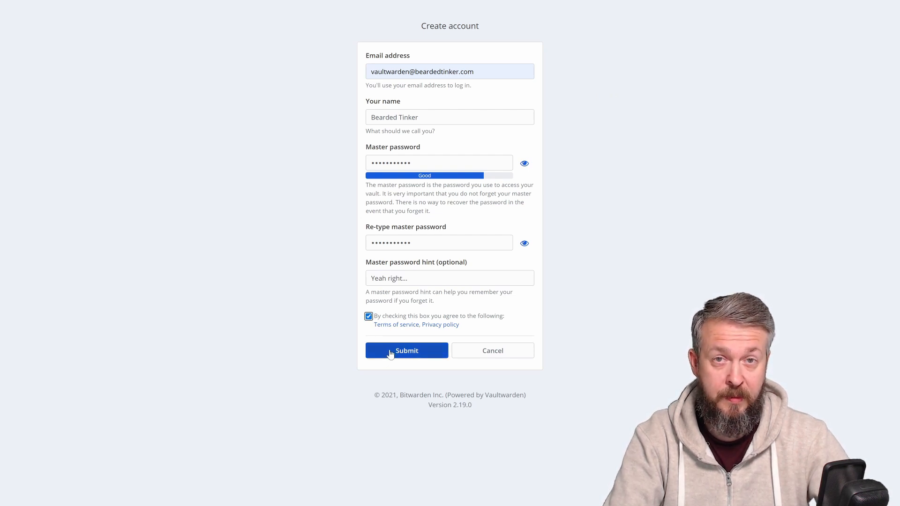
pyautogui.click(405, 350)
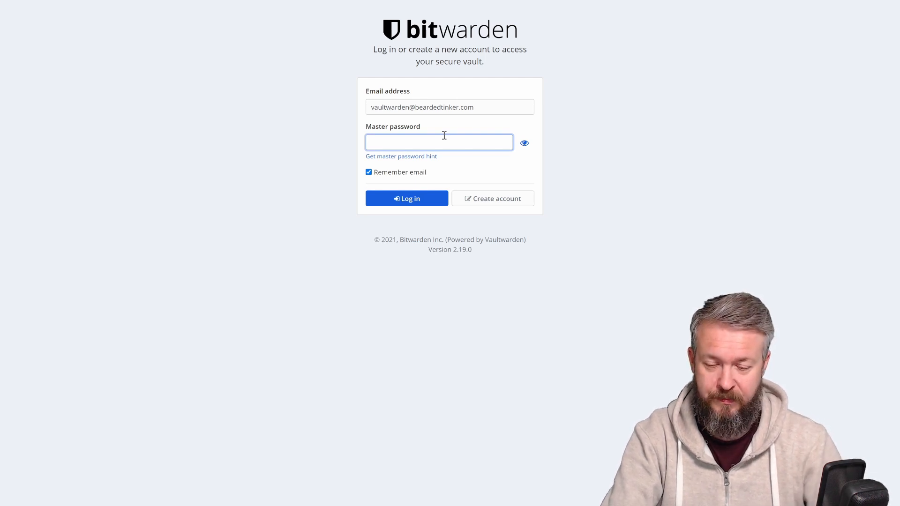
# Log in to the new account with the master password, opening the empty vault
pyautogui.write('••••')
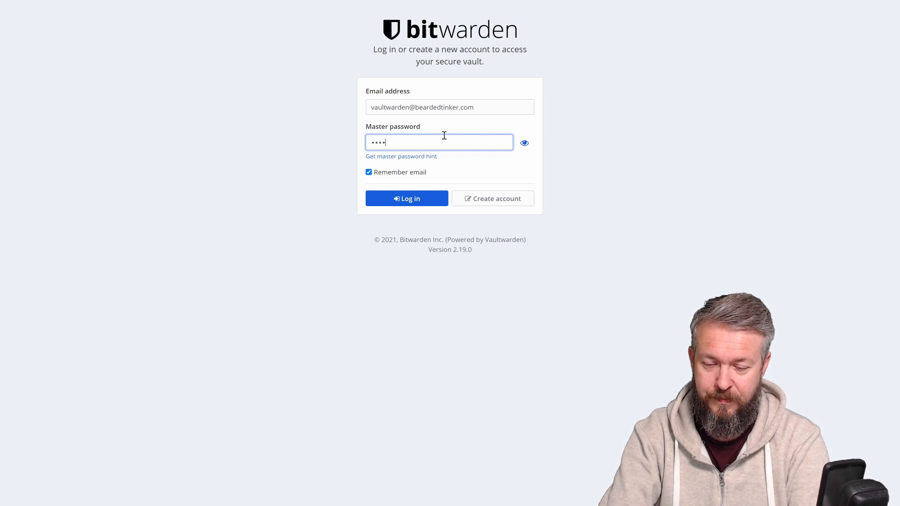
pyautogui.click(406, 198)
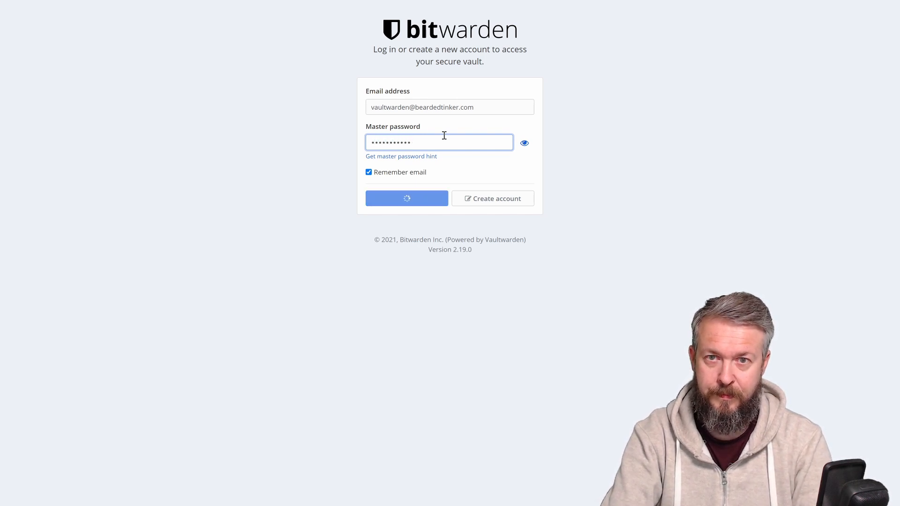
pyautogui.click(406, 197)
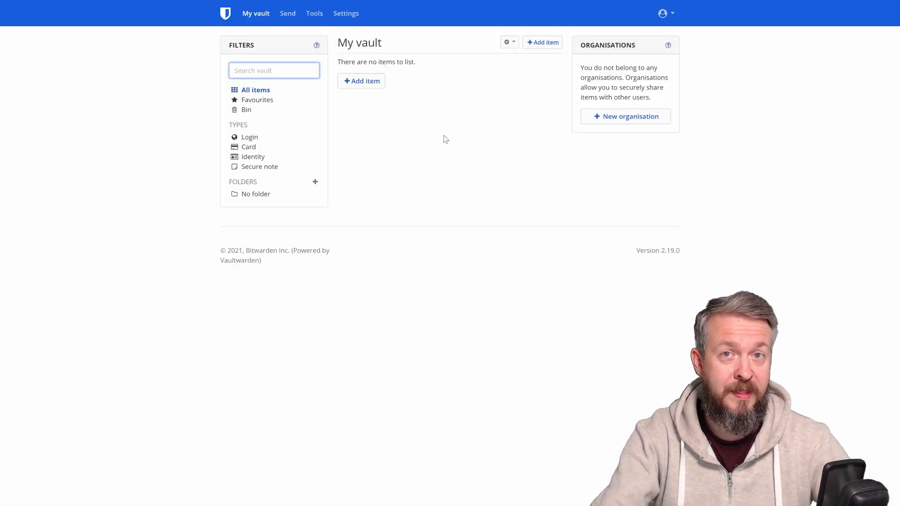
pyautogui.moveTo(490, 120)
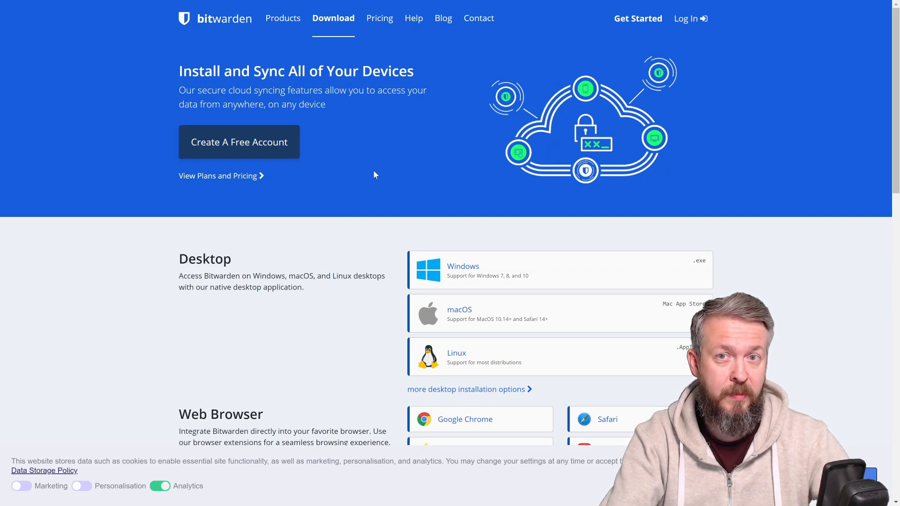
# Scroll through the Bitwarden download page's desktop, browser, mobile and command-line sections
pyautogui.scroll(-3)
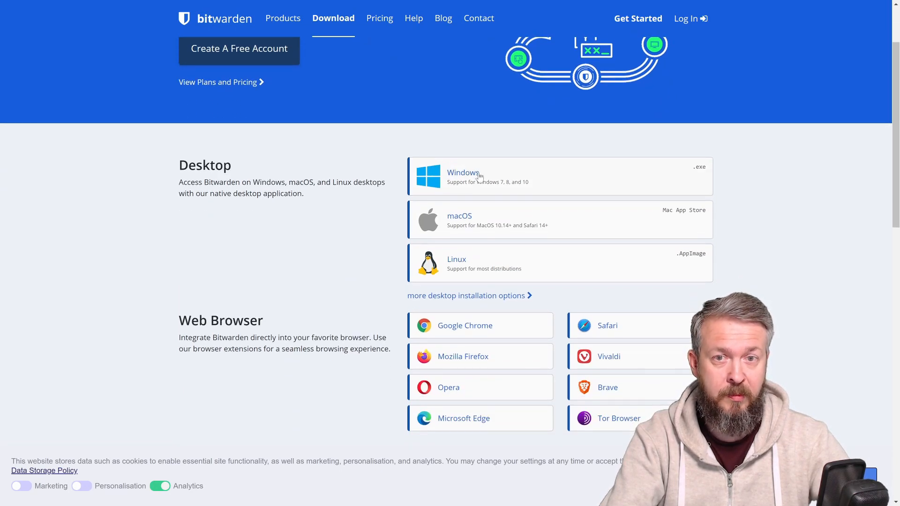
pyautogui.moveTo(461, 260)
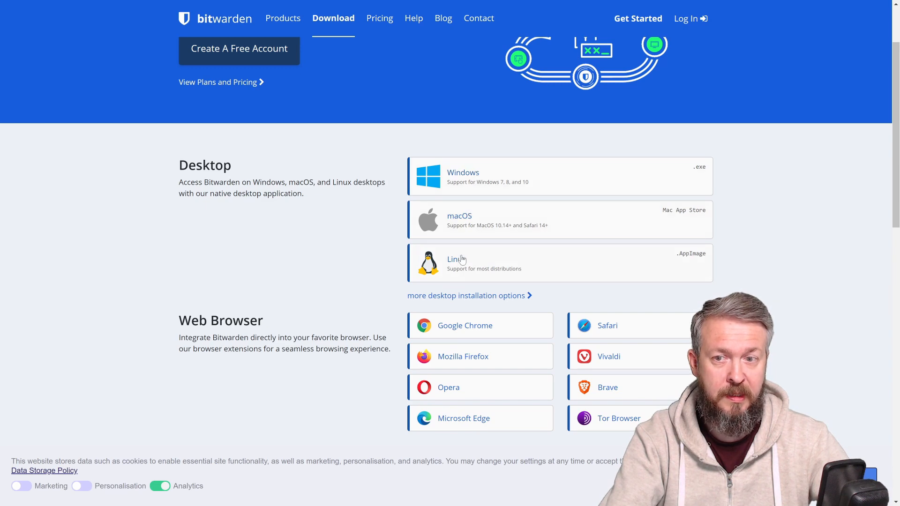
pyautogui.scroll(-3)
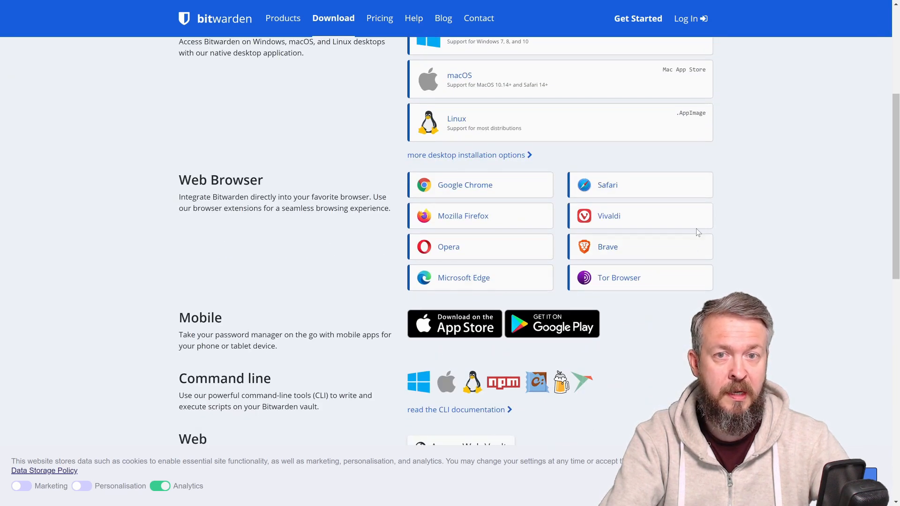
pyautogui.scroll(-3)
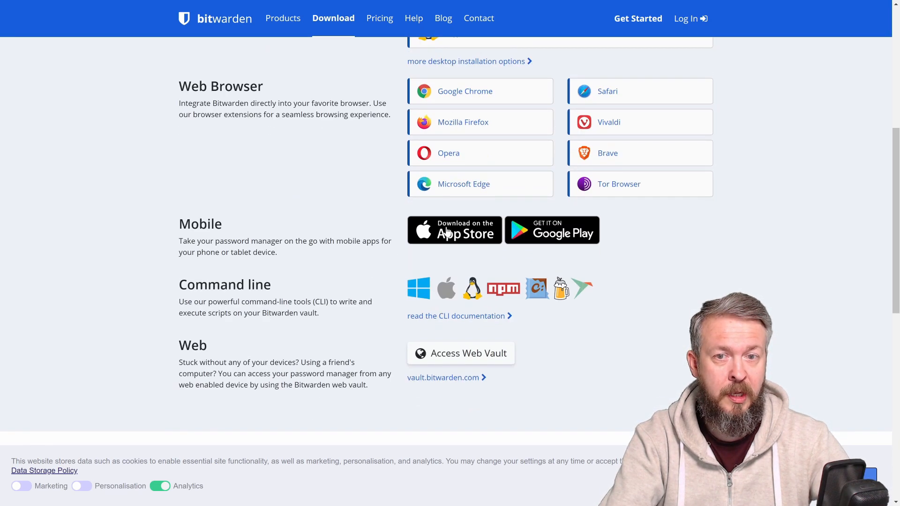